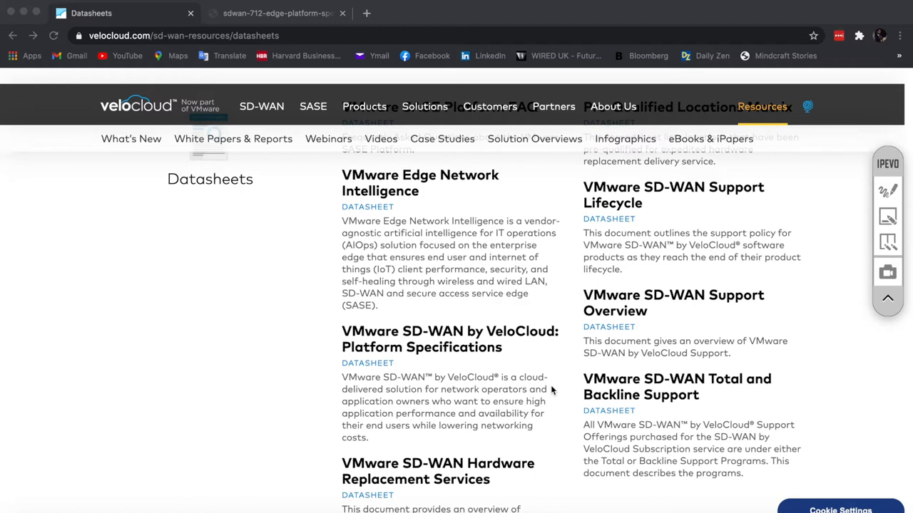
pyautogui.moveTo(502, 468)
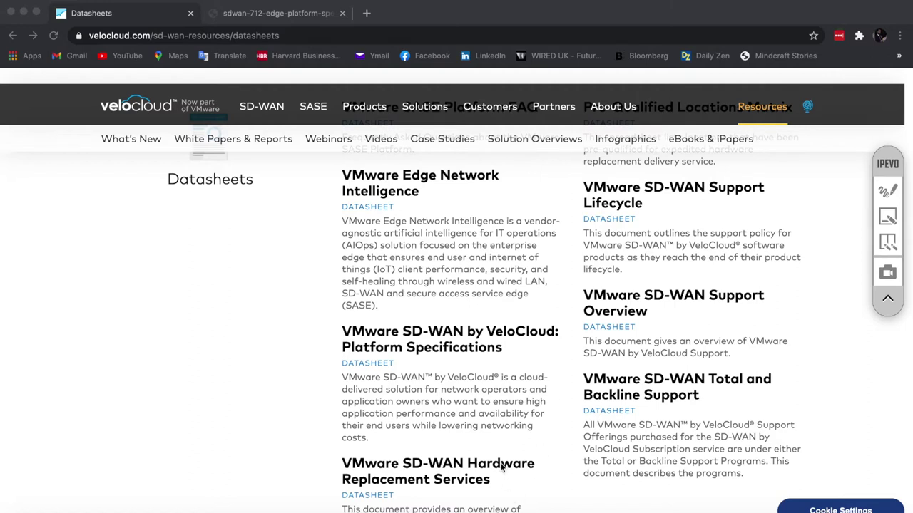
pyautogui.moveTo(302, 328)
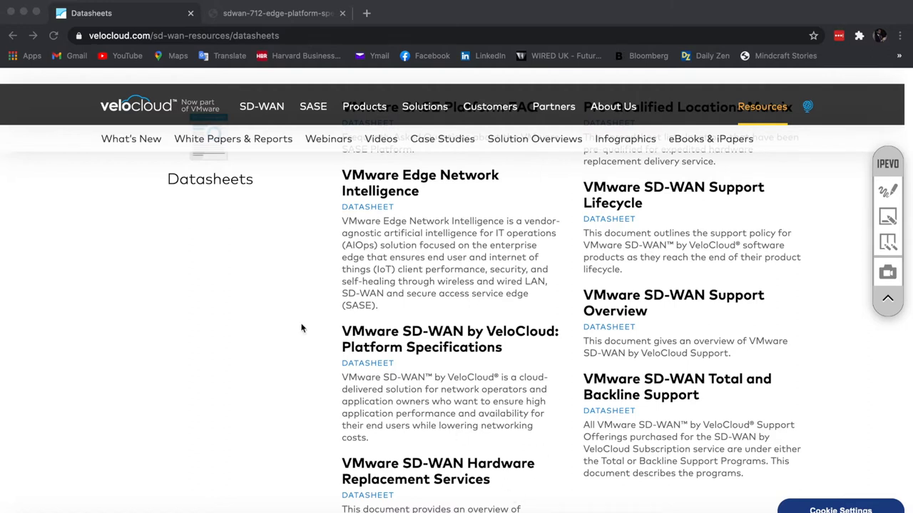
pyautogui.moveTo(161, 44)
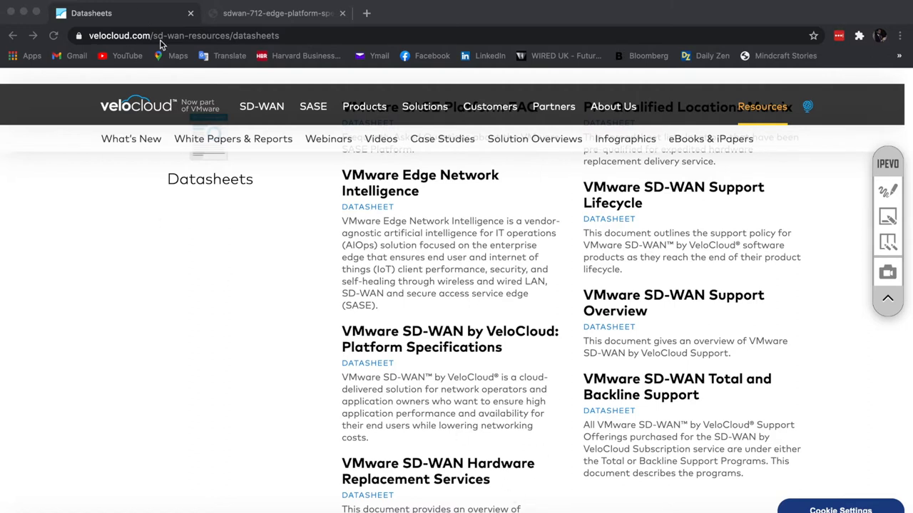
# - Show the edge platform datasheet at page 5's Physical edge specifications table
pyautogui.click(278, 13)
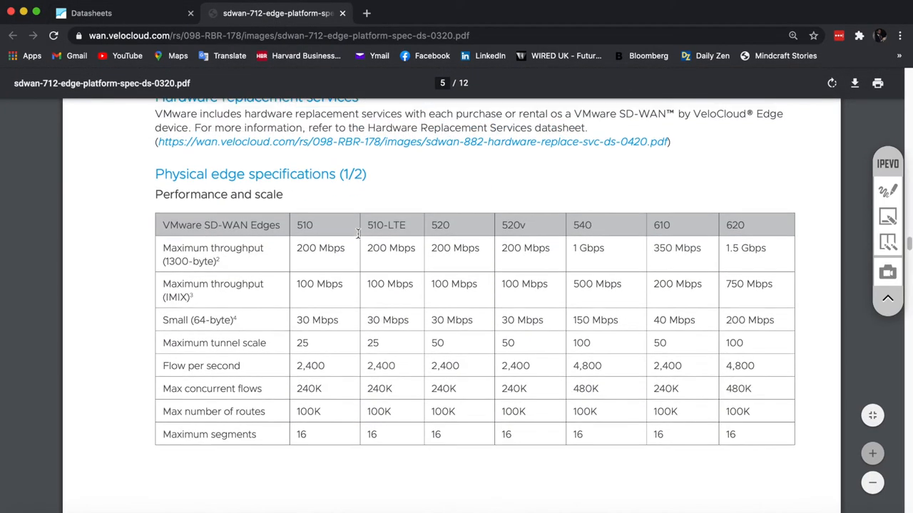
pyautogui.scroll(3)
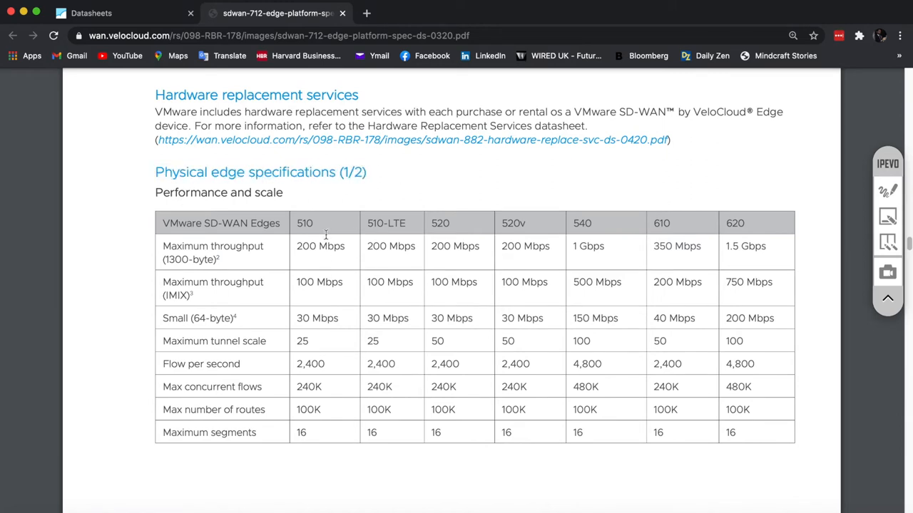
pyautogui.moveTo(542, 239)
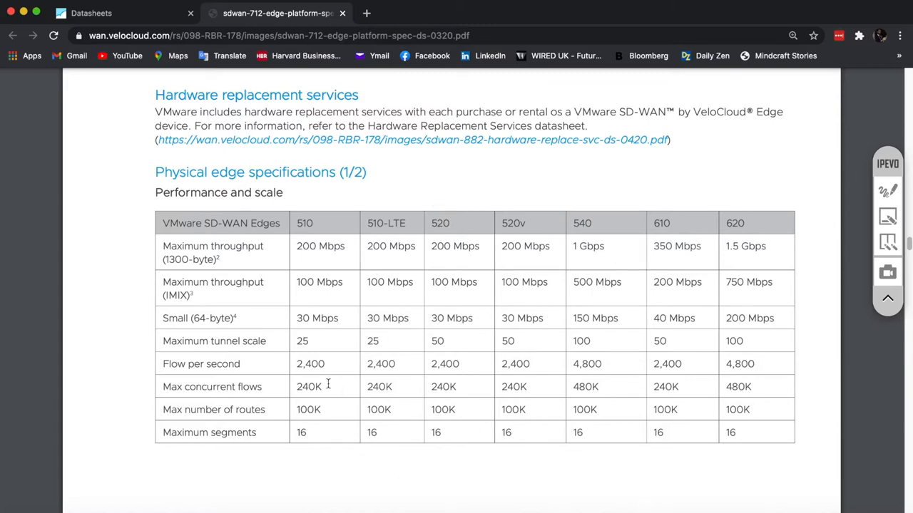
pyautogui.moveTo(492, 303)
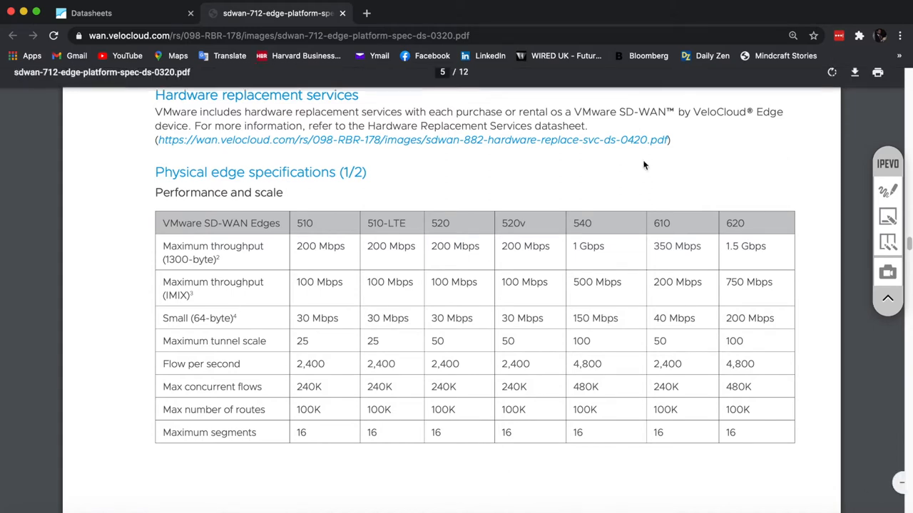
# - Enable Epic Pen drawing and mark the Maximum throughput (IMIX) row with a blue arrow
pyautogui.click(886, 191)
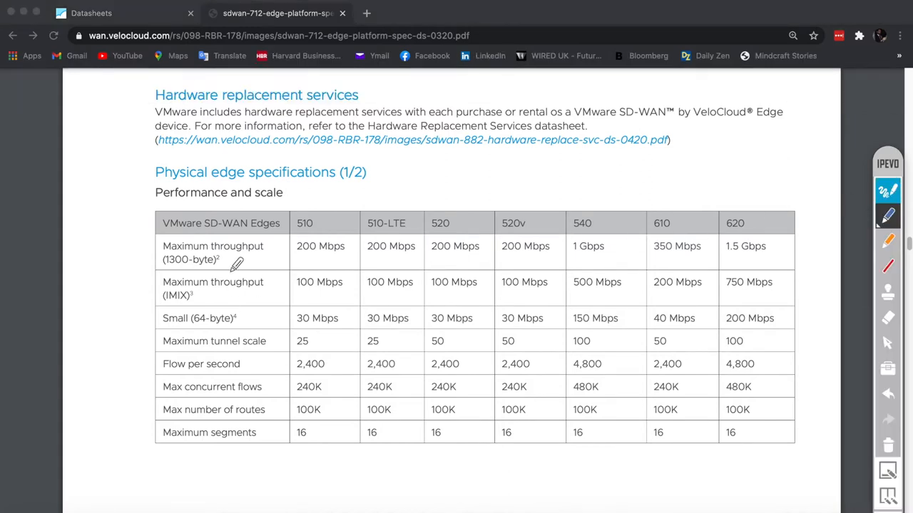
pyautogui.moveTo(117, 278)
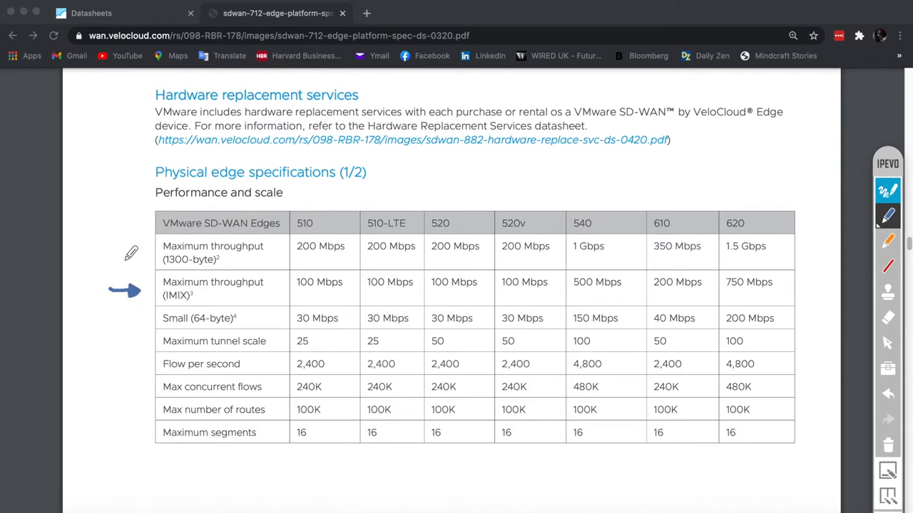
pyautogui.moveTo(97, 258)
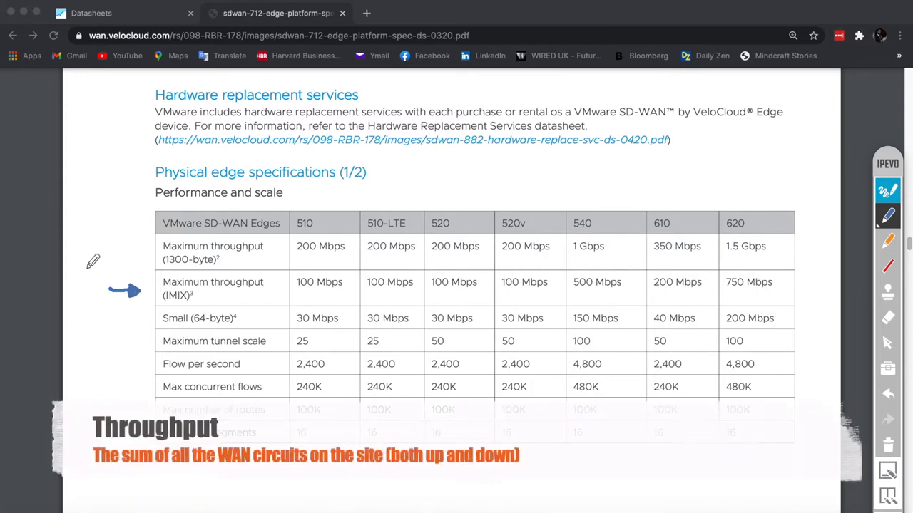
pyautogui.moveTo(99, 197)
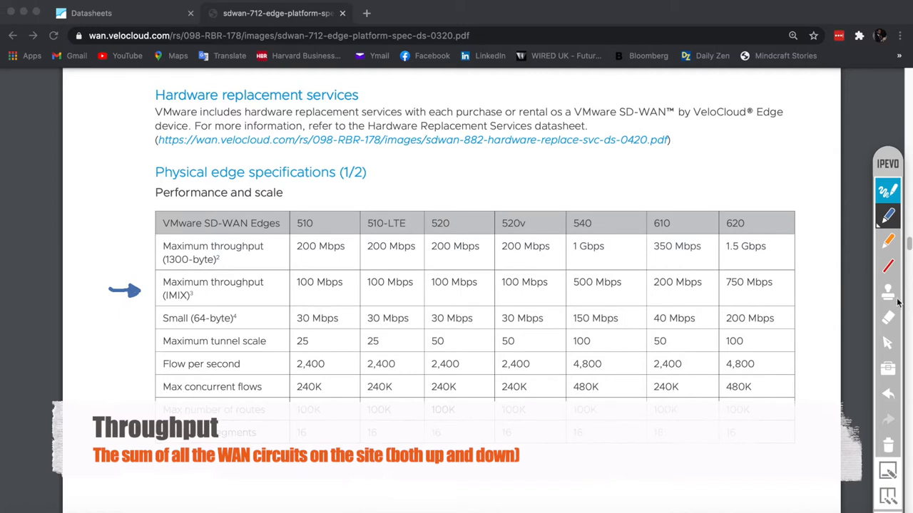
# - Sketch a router with links labelled 100/100 and 50/50 and the total 300 above
pyautogui.click(887, 291)
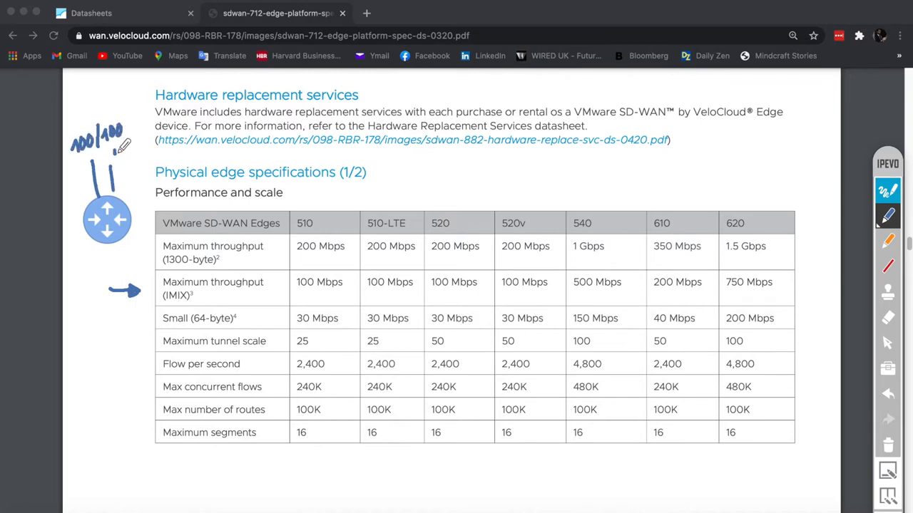
pyautogui.moveTo(117, 145); pyautogui.dragTo(154, 154)
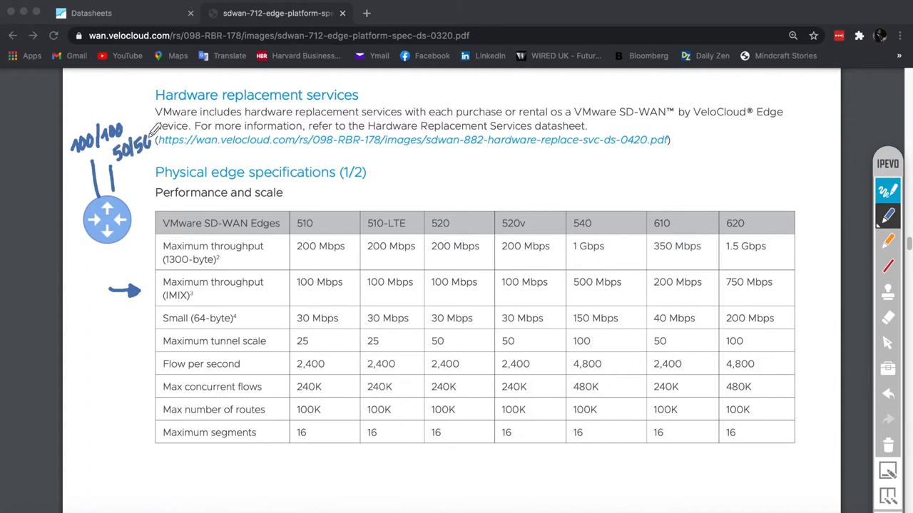
pyautogui.moveTo(107, 217)
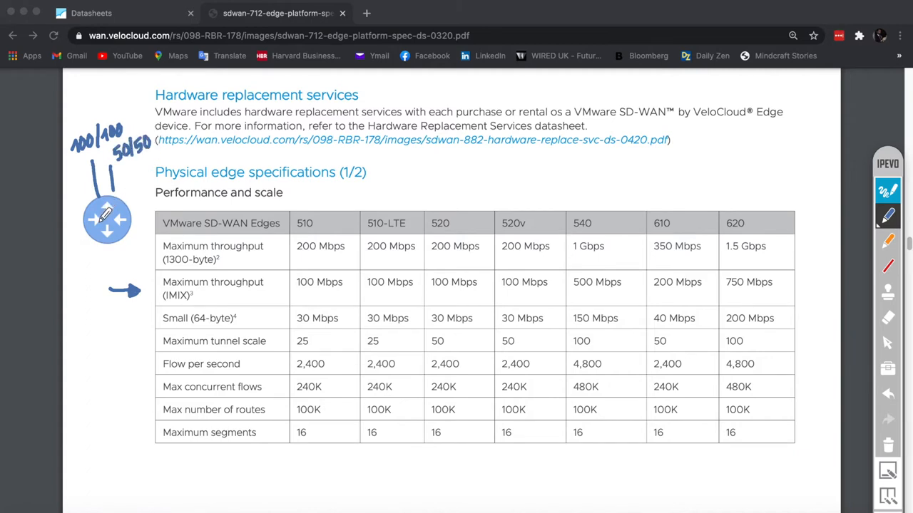
pyautogui.moveTo(62, 131)
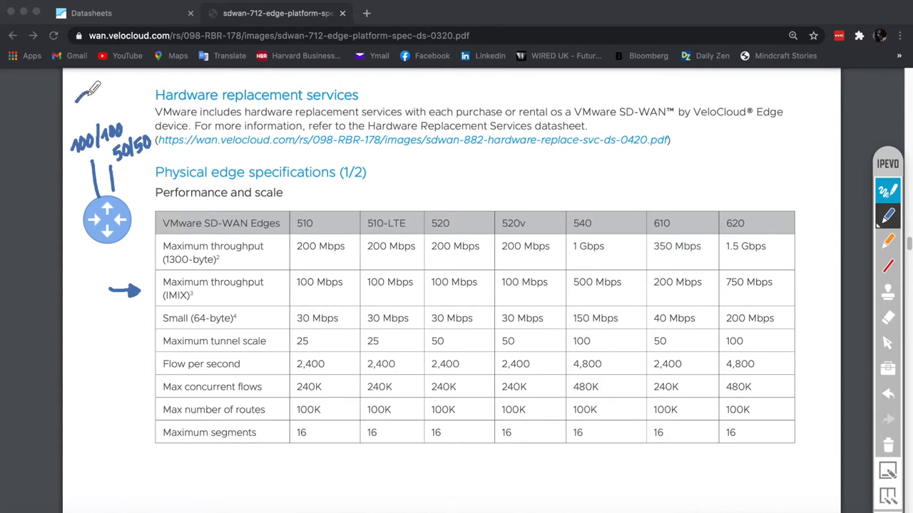
pyautogui.moveTo(78, 107); pyautogui.dragTo(128, 99)
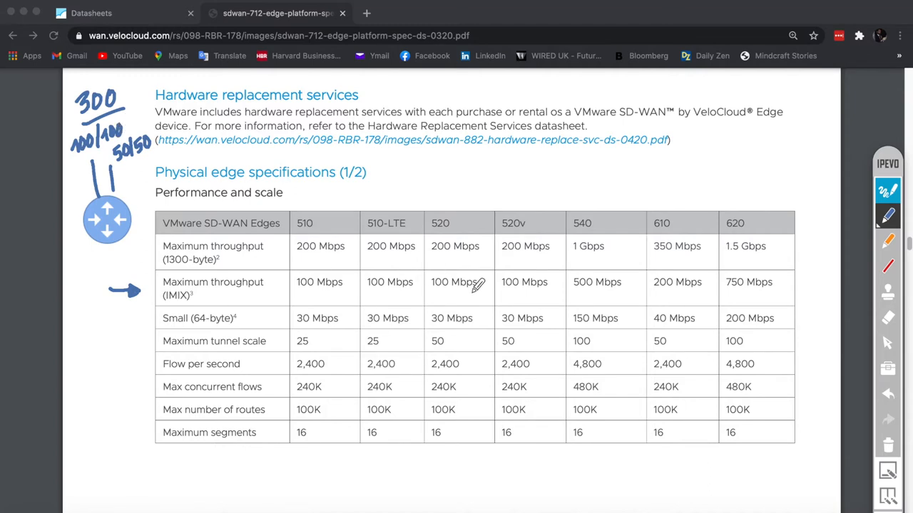
pyautogui.moveTo(288, 221)
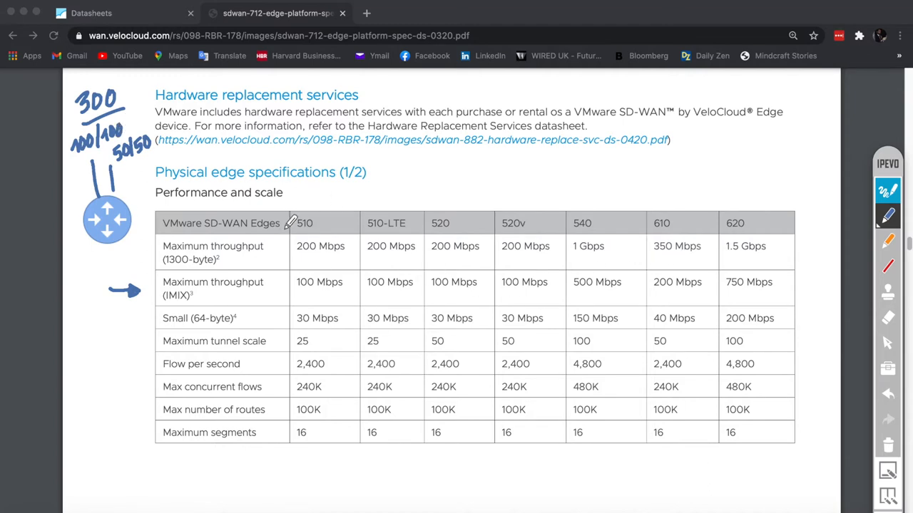
pyautogui.moveTo(449, 225)
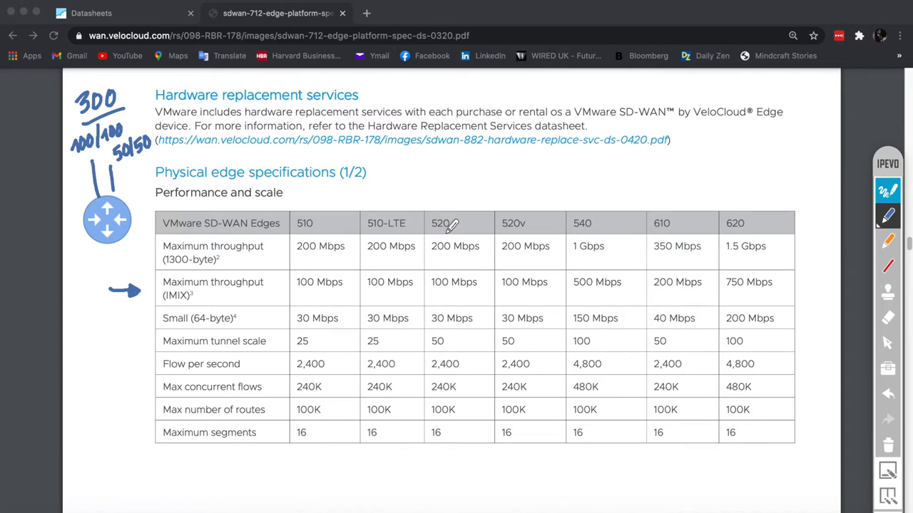
pyautogui.moveTo(482, 262)
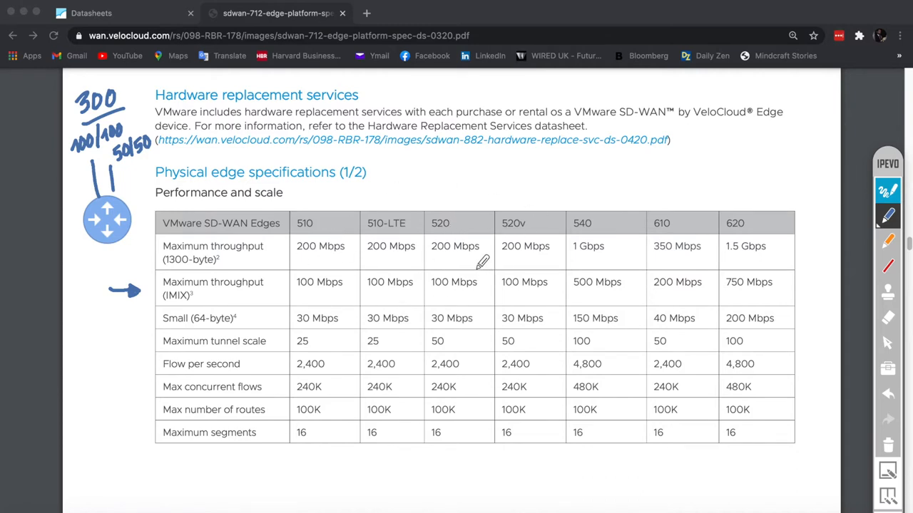
pyautogui.moveTo(502, 192)
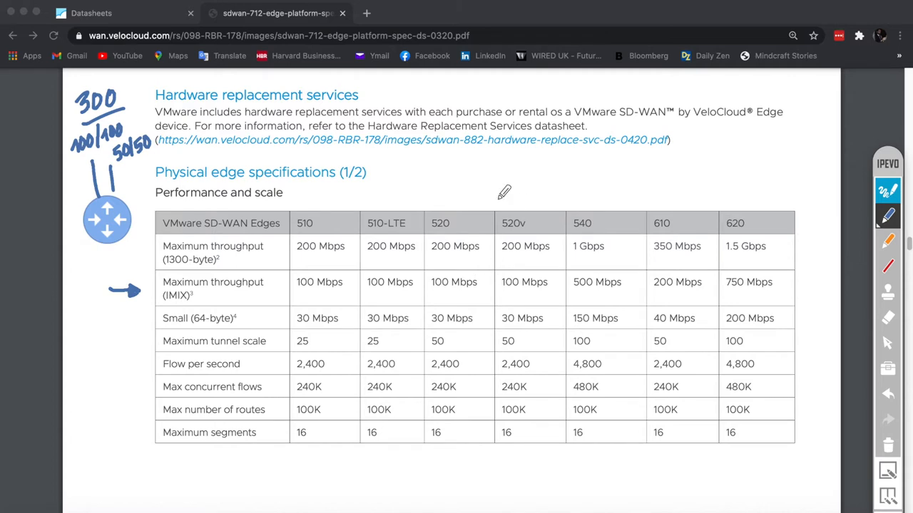
pyautogui.moveTo(705, 282)
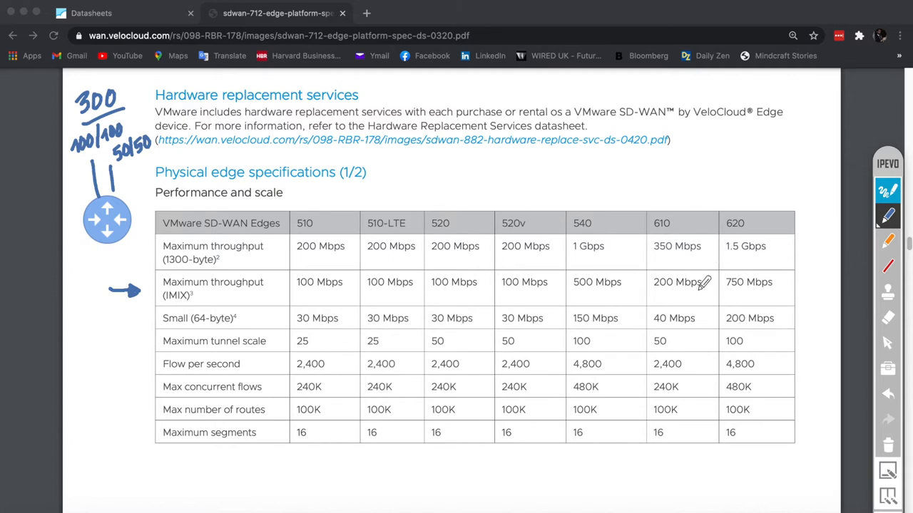
pyautogui.moveTo(726, 286)
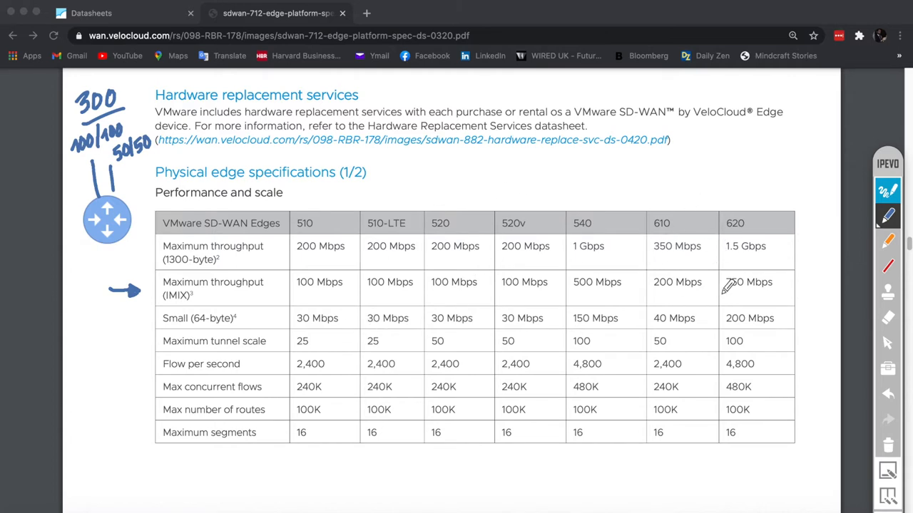
pyautogui.moveTo(521, 306)
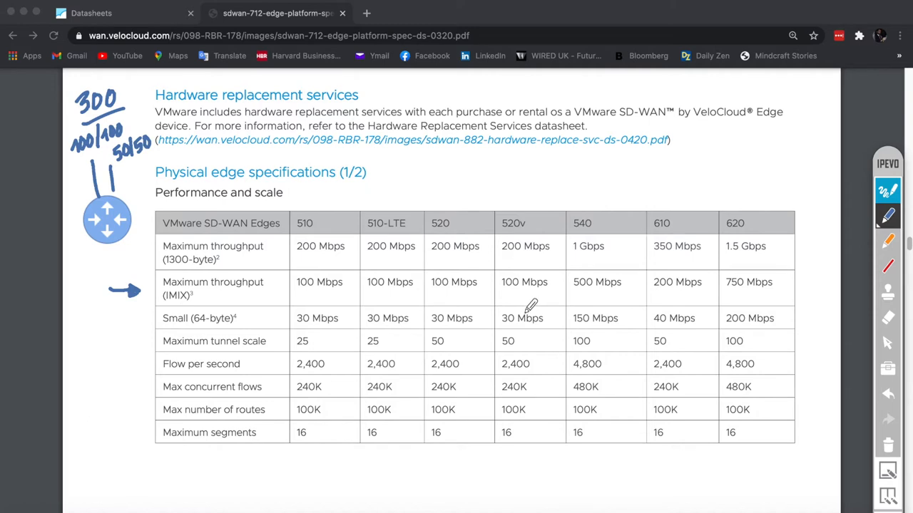
pyautogui.moveTo(211, 316)
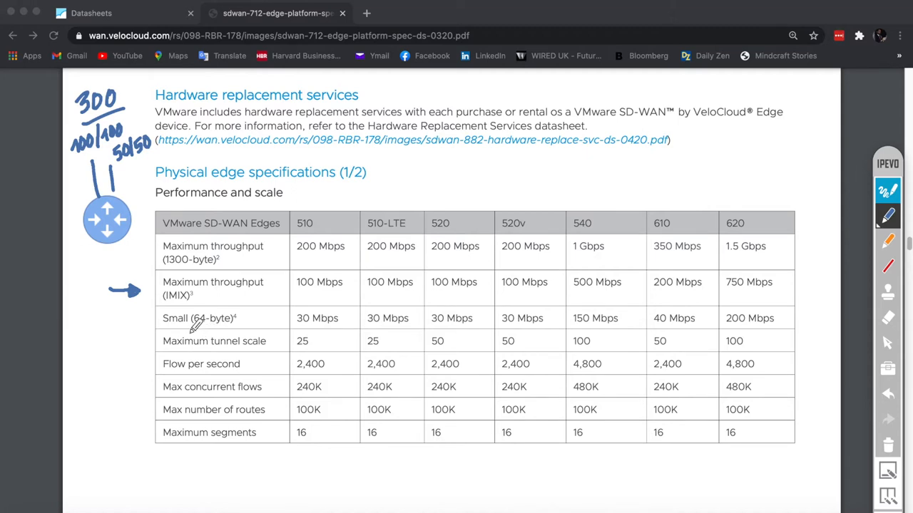
pyautogui.moveTo(191, 346)
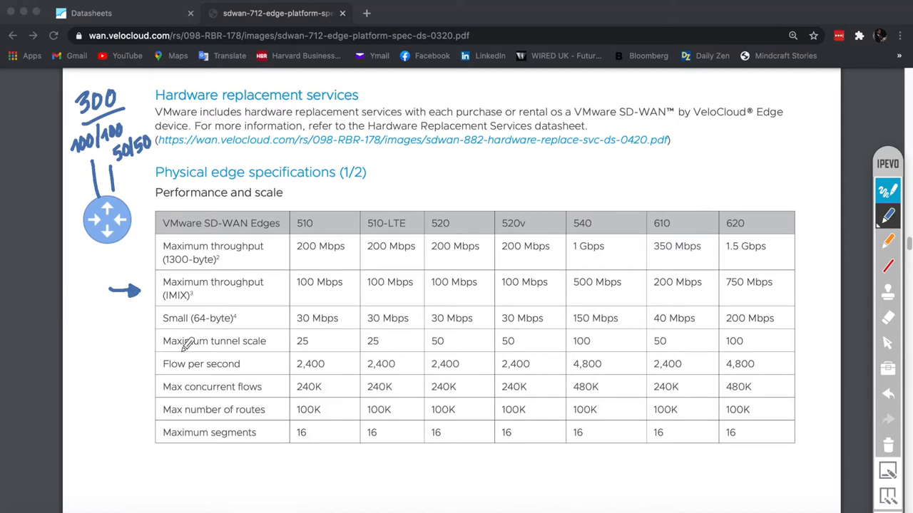
pyautogui.moveTo(151, 340)
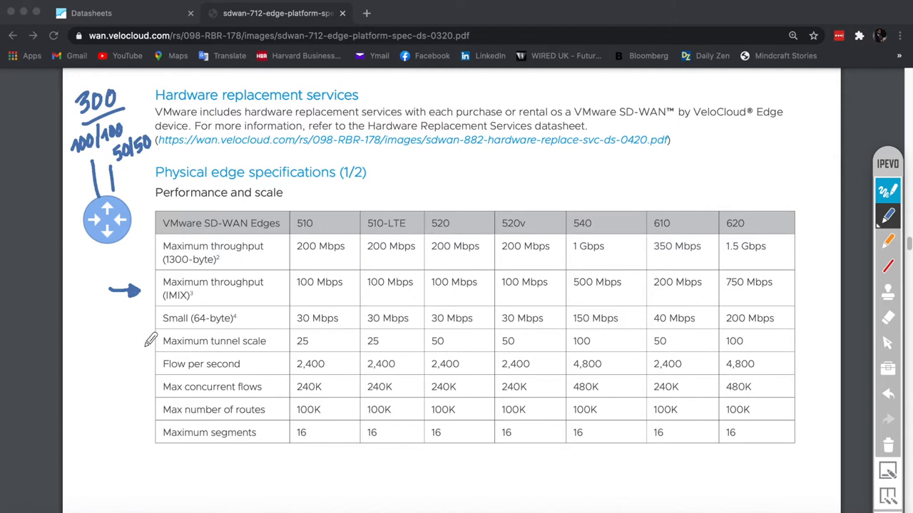
pyautogui.moveTo(263, 332)
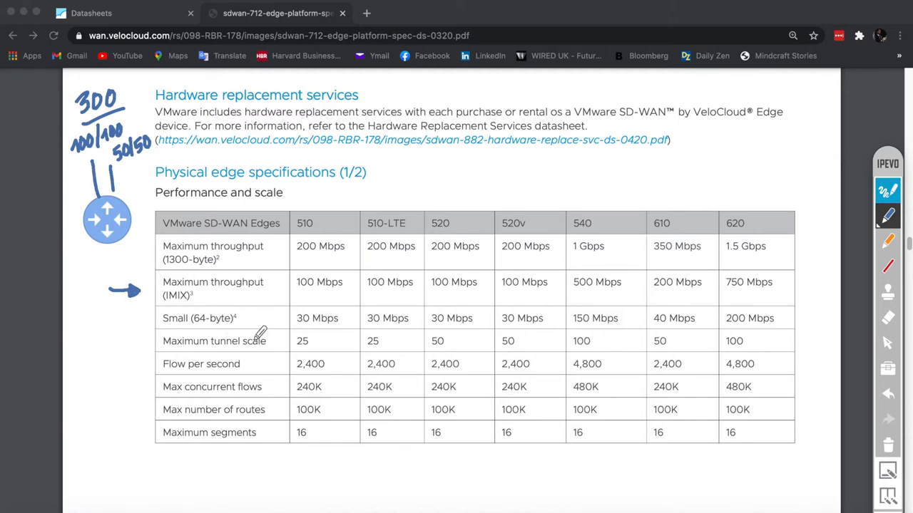
pyautogui.moveTo(264, 249)
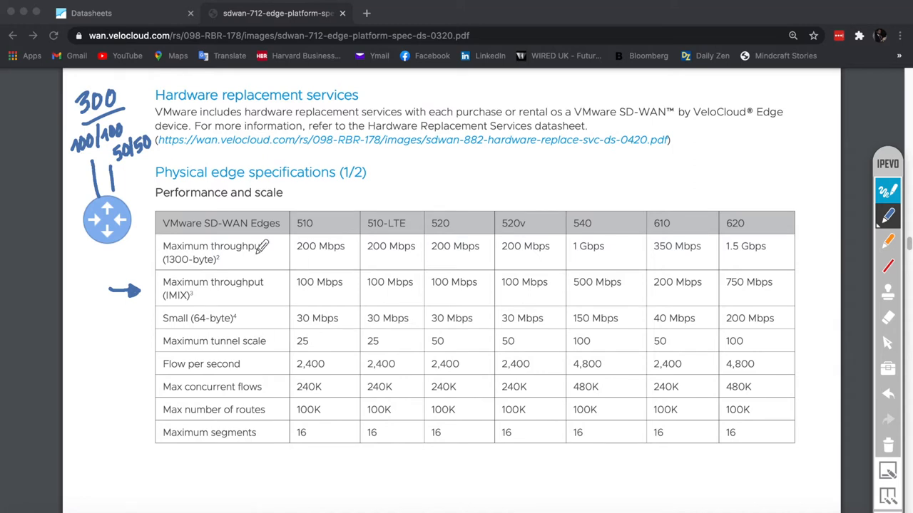
pyautogui.moveTo(239, 277)
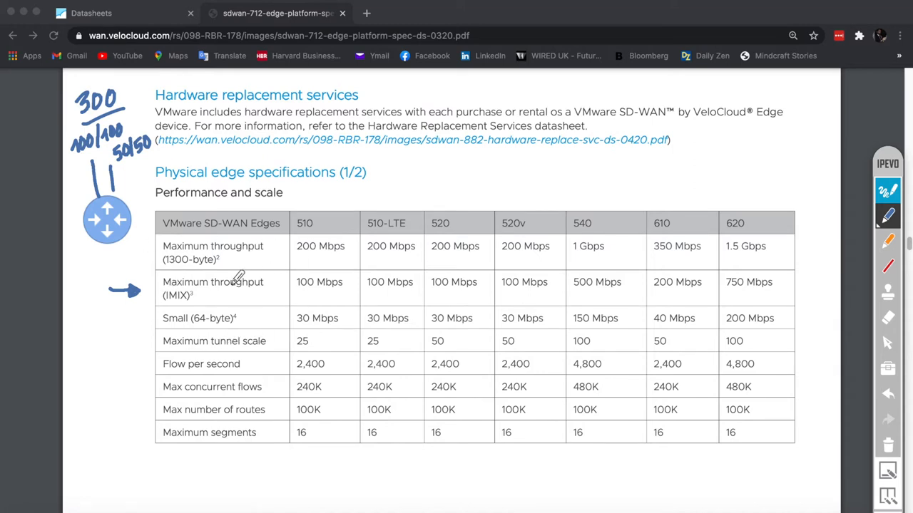
pyautogui.moveTo(236, 321)
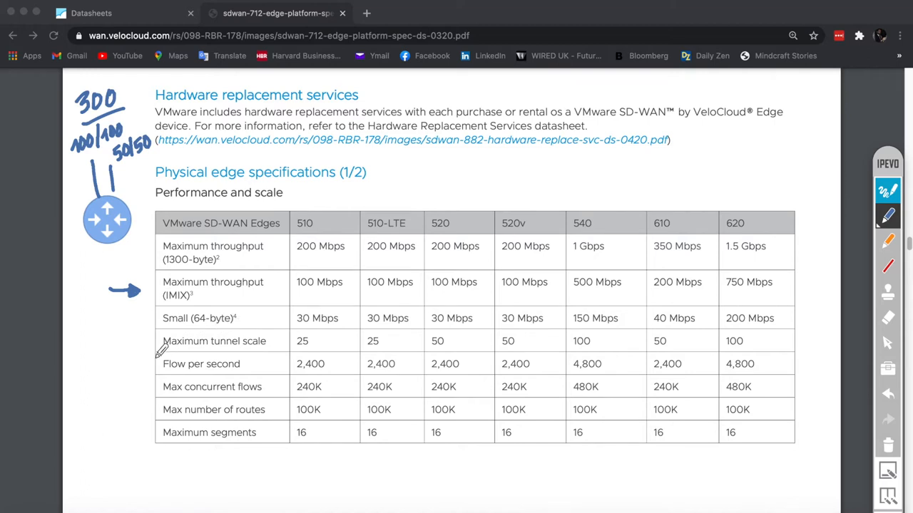
pyautogui.moveTo(164, 346)
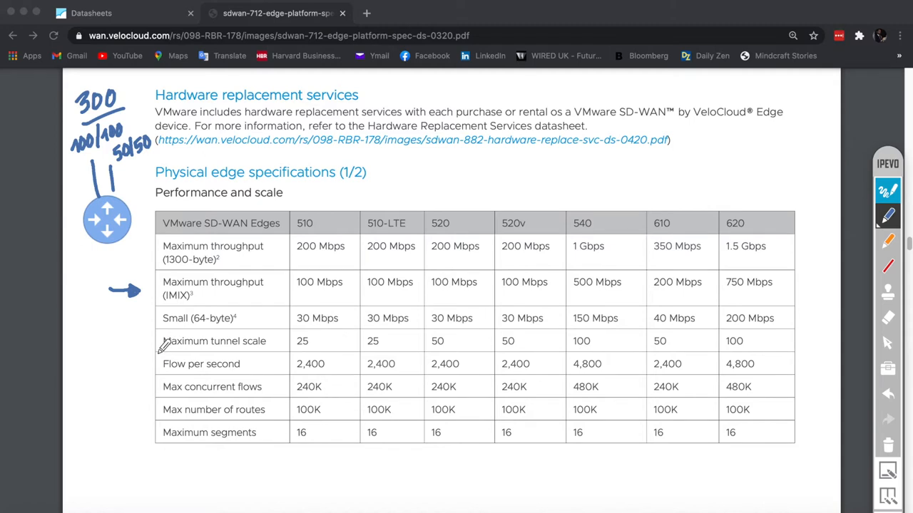
pyautogui.moveTo(322, 308)
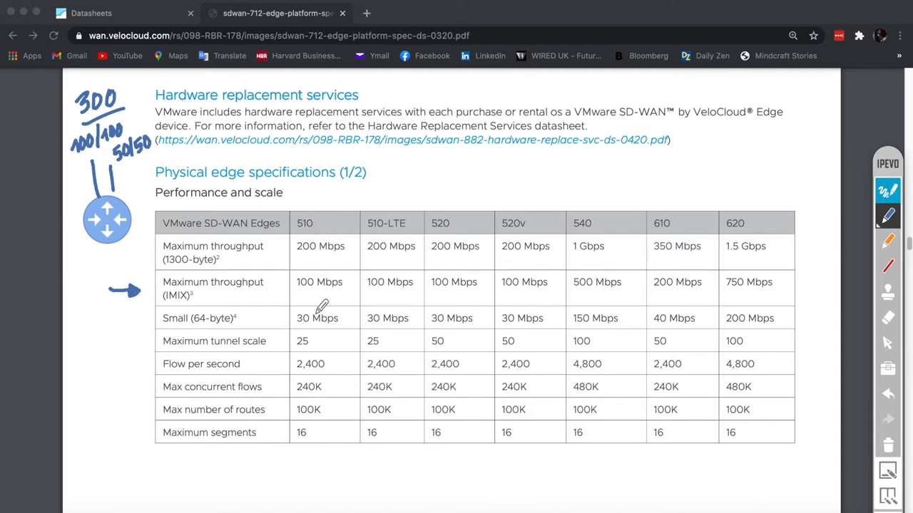
pyautogui.moveTo(177, 274)
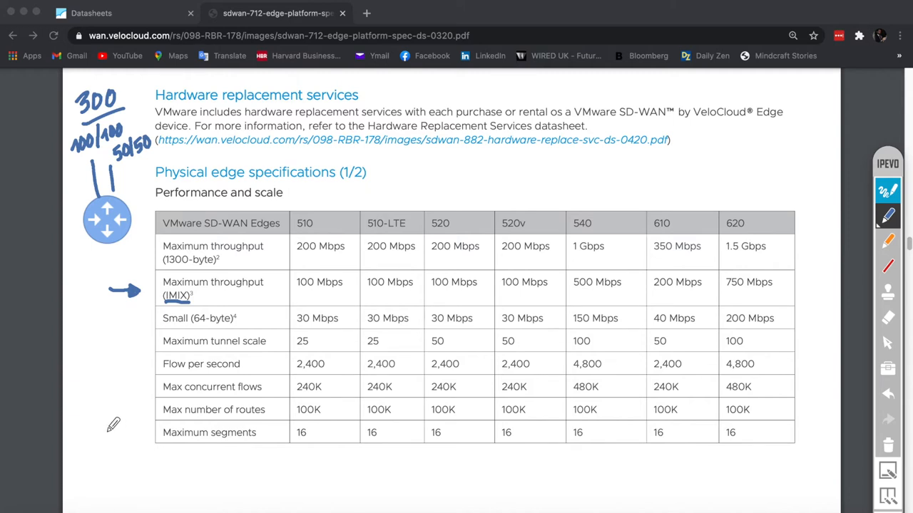
pyautogui.moveTo(285, 325)
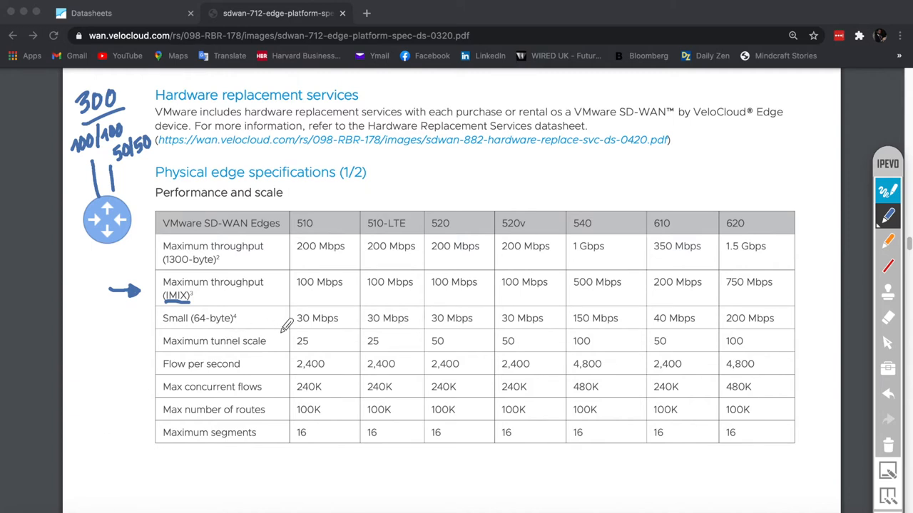
pyautogui.moveTo(121, 333)
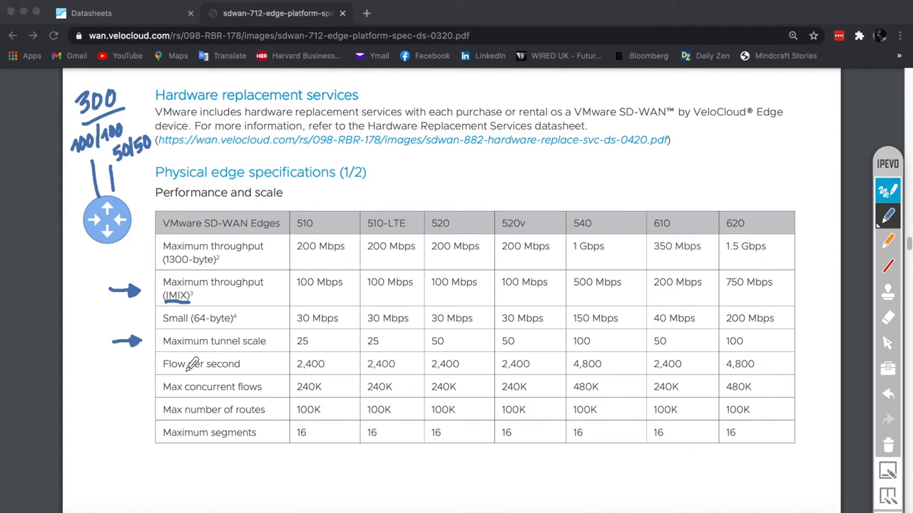
pyautogui.moveTo(188, 365)
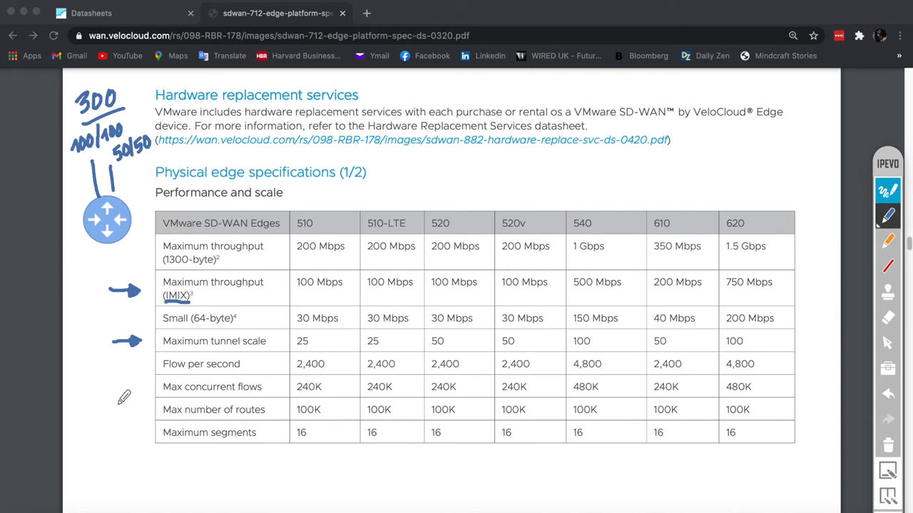
# - Add a margin arrow pointing at the Max number of routes row
pyautogui.moveTo(114, 399); pyautogui.dragTo(150, 390)
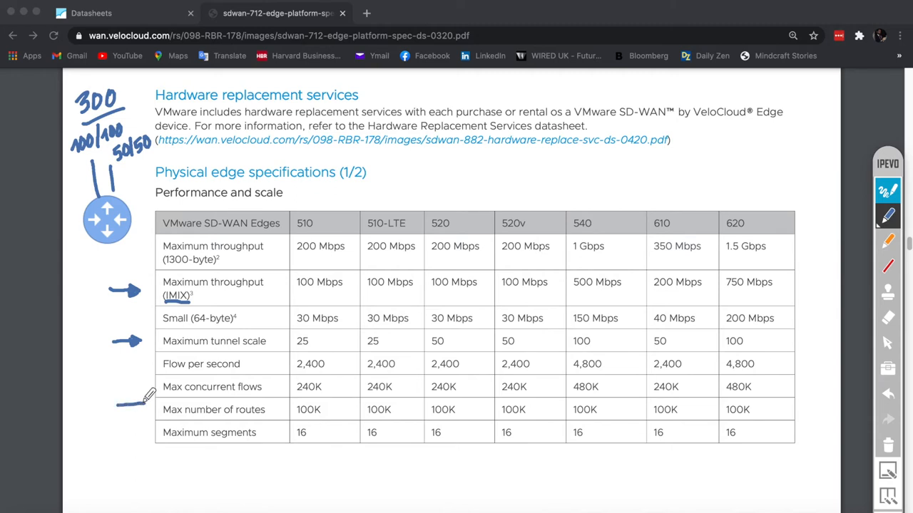
pyautogui.moveTo(114, 400); pyautogui.dragTo(146, 405)
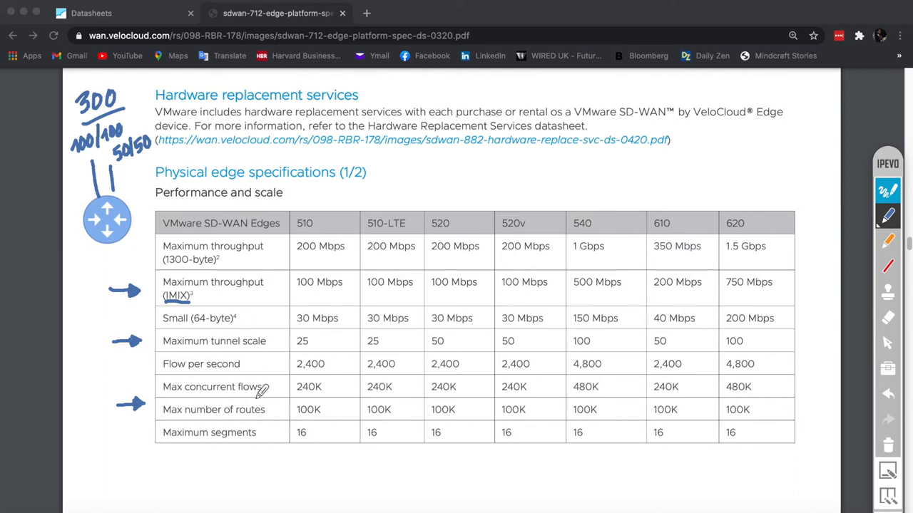
pyautogui.moveTo(154, 395)
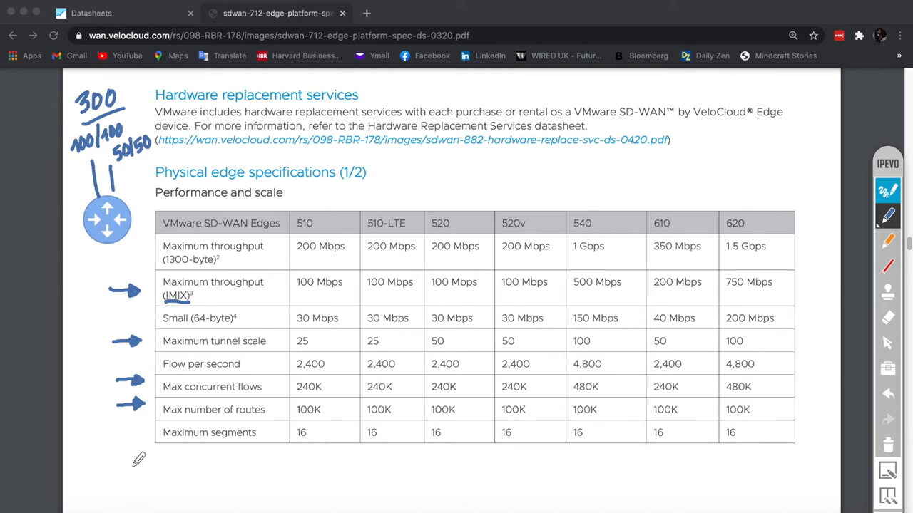
pyautogui.moveTo(171, 341)
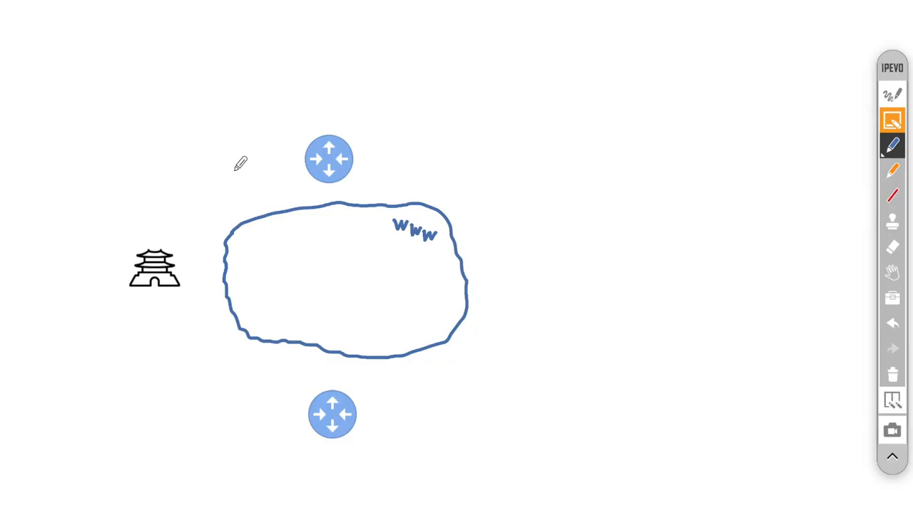
pyautogui.moveTo(465, 356)
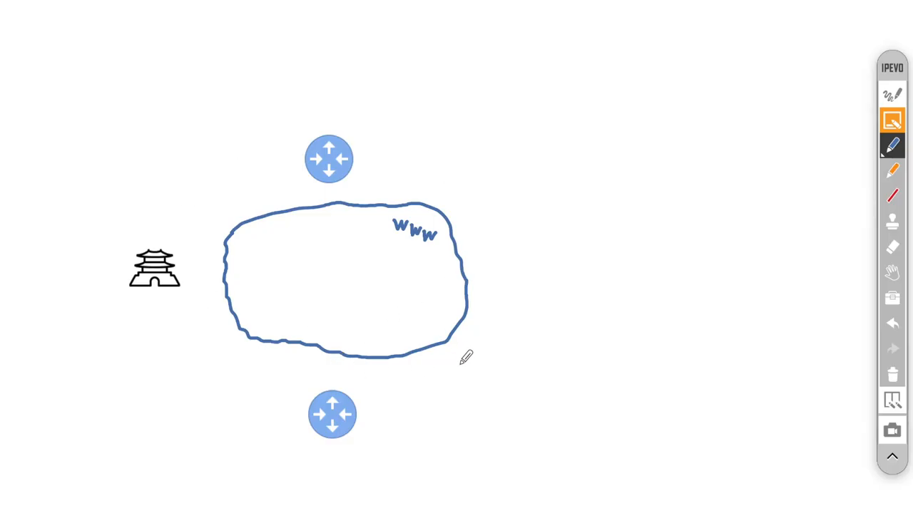
pyautogui.moveTo(328, 119)
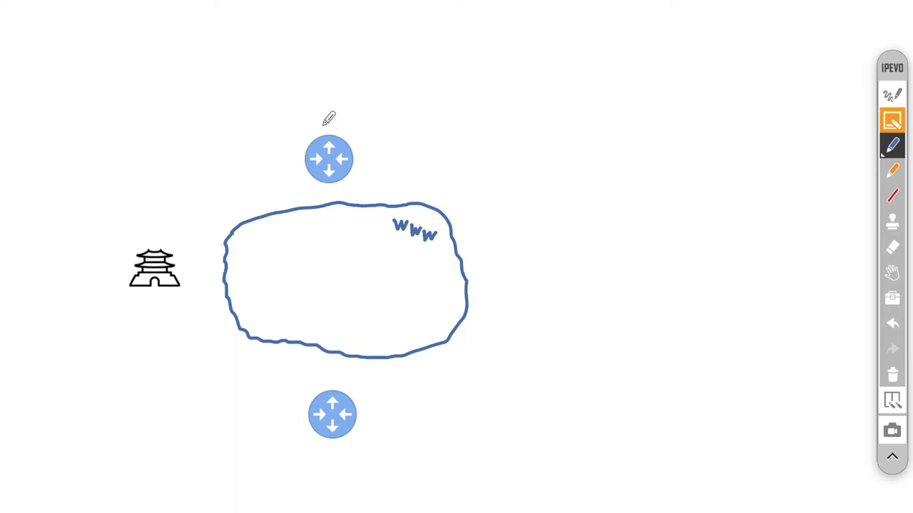
pyautogui.moveTo(335, 392)
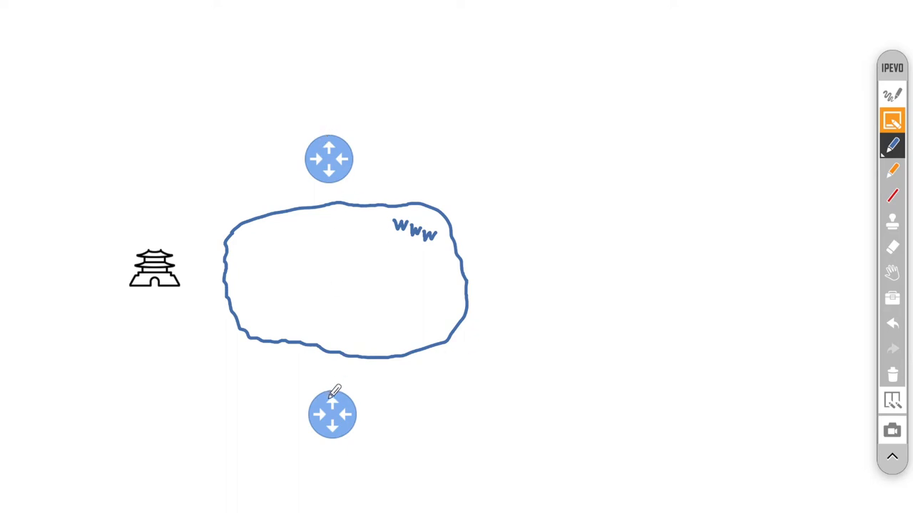
pyautogui.moveTo(249, 322)
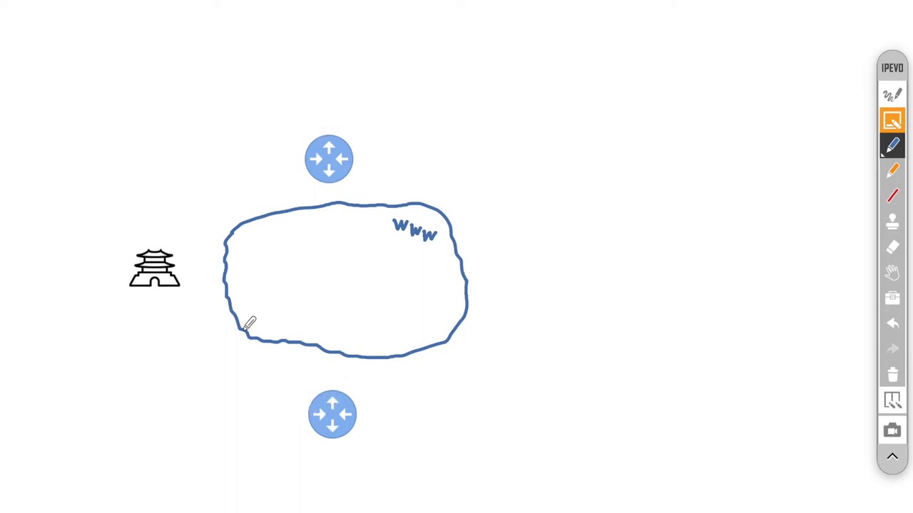
pyautogui.moveTo(178, 317)
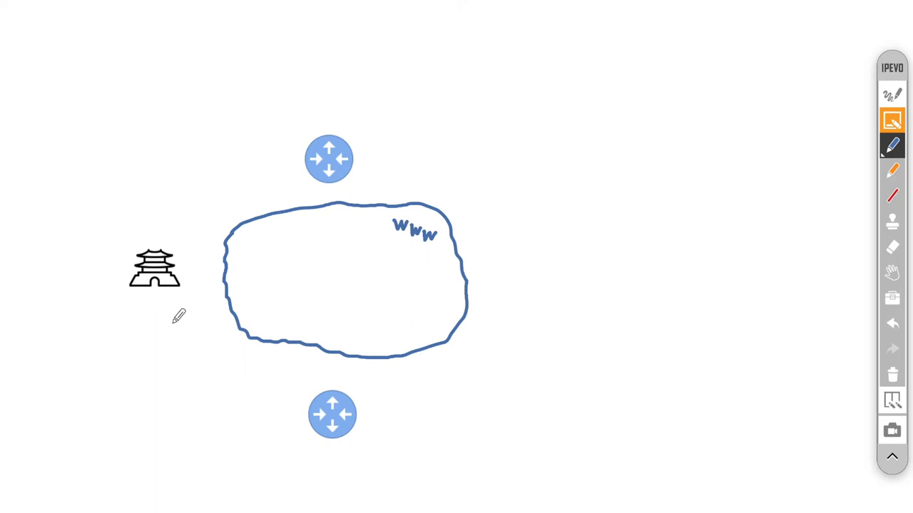
pyautogui.moveTo(317, 331)
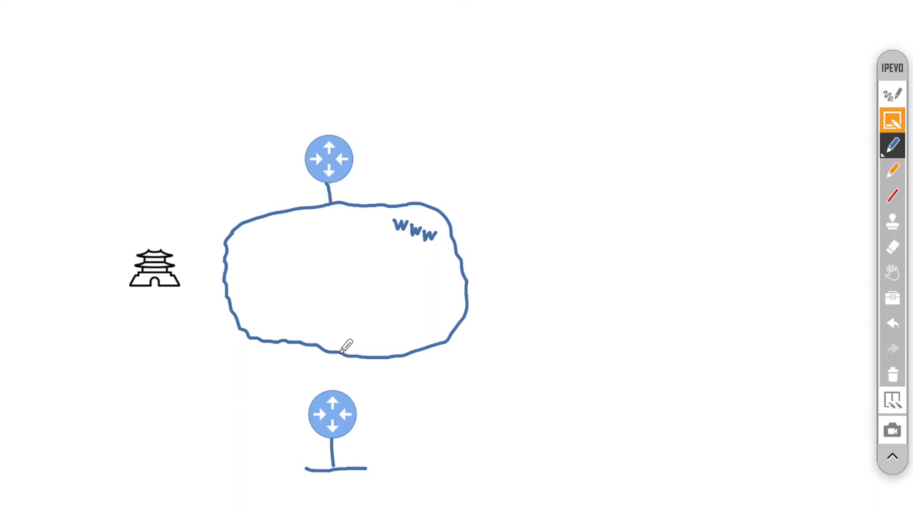
# - Join both edge routers with an orange tunnel through the www cloud, then pick blue
pyautogui.moveTo(341, 349); pyautogui.dragTo(333, 385)
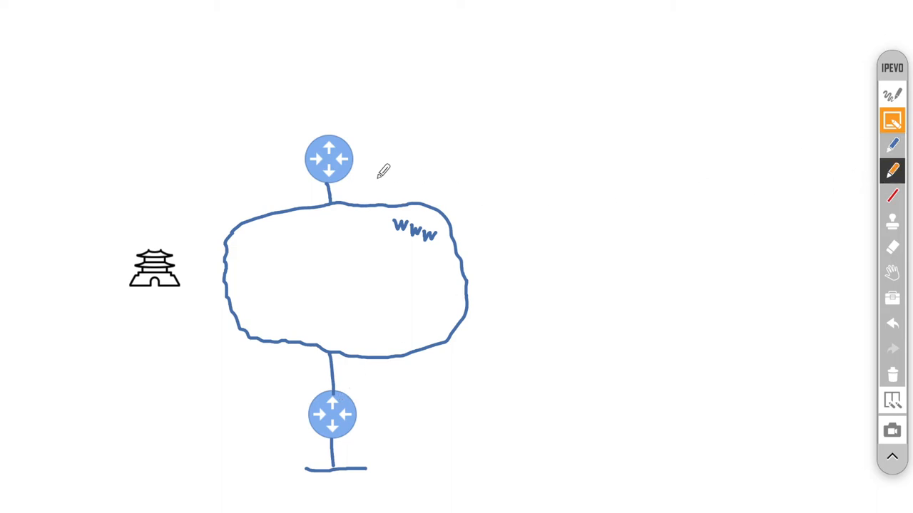
pyautogui.moveTo(321, 183)
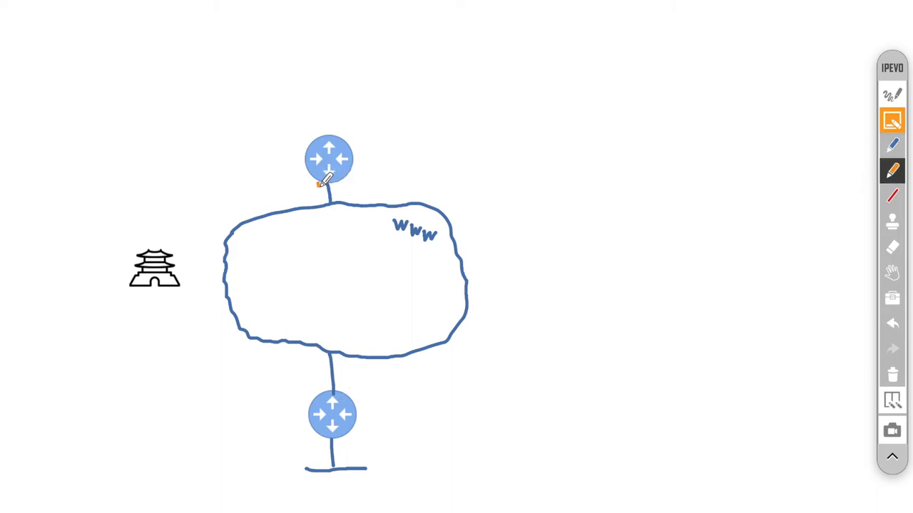
pyautogui.moveTo(319, 185); pyautogui.dragTo(319, 317)
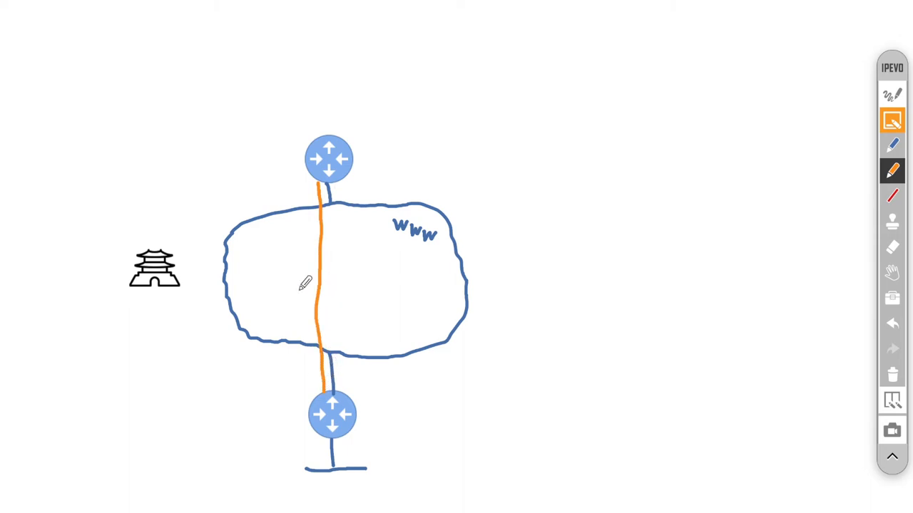
pyautogui.moveTo(364, 318)
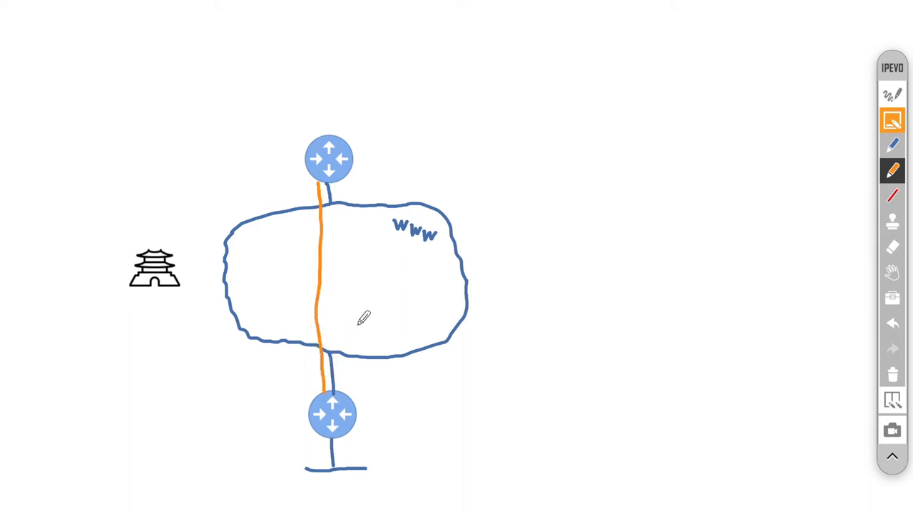
pyautogui.click(893, 146)
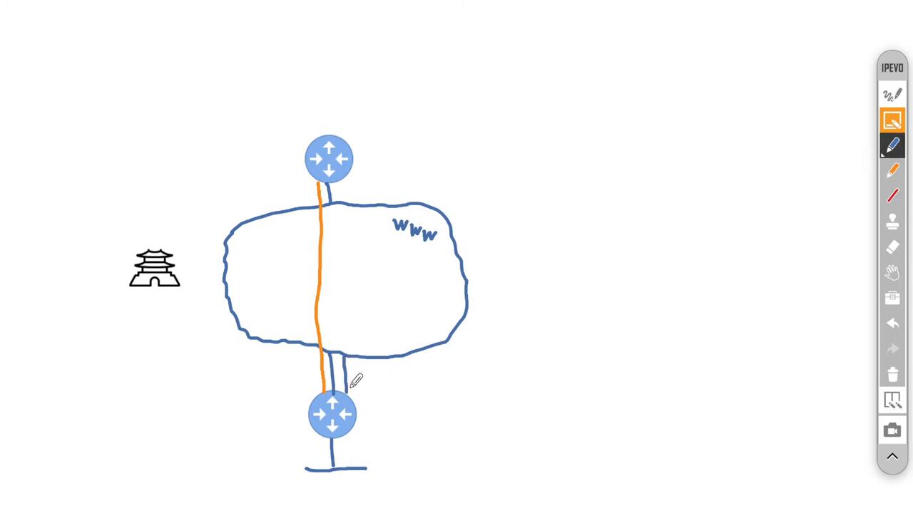
# - Add a blue lower-edge uplink and several more orange tunnels between the routers
pyautogui.click(893, 170)
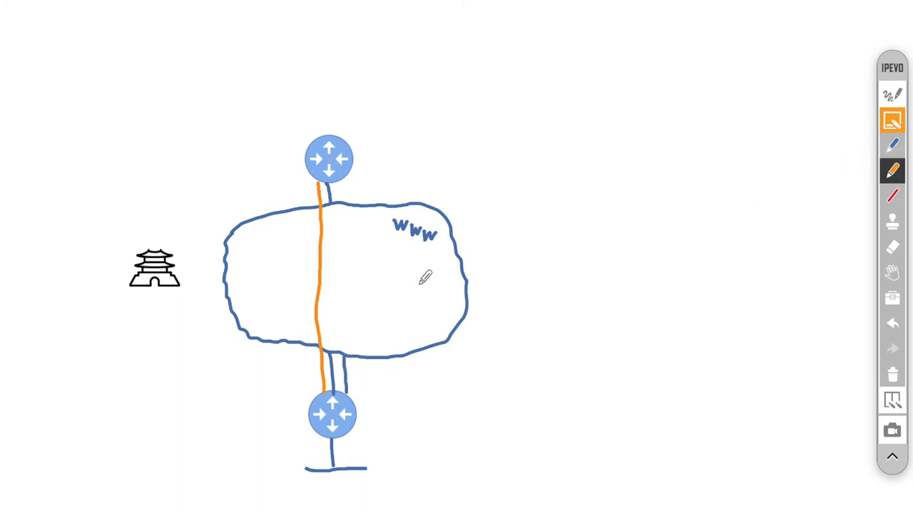
pyautogui.moveTo(356, 388)
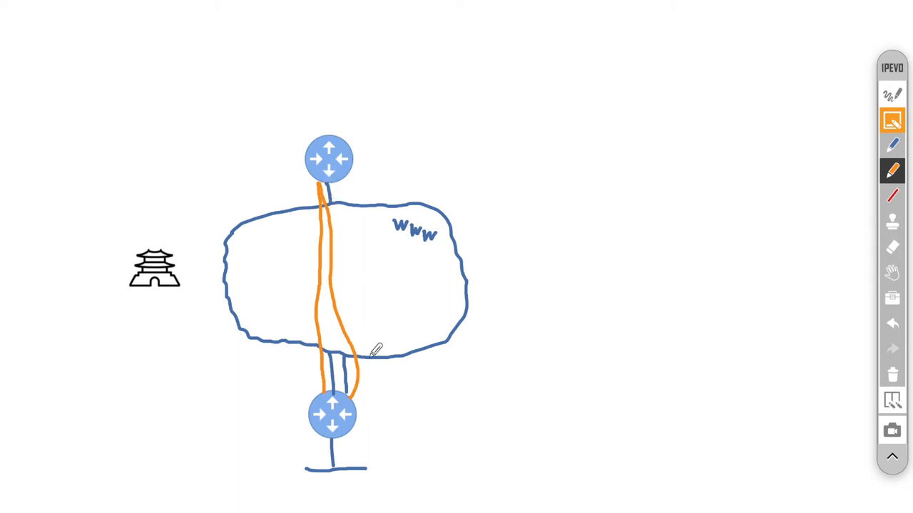
pyautogui.moveTo(849, 151)
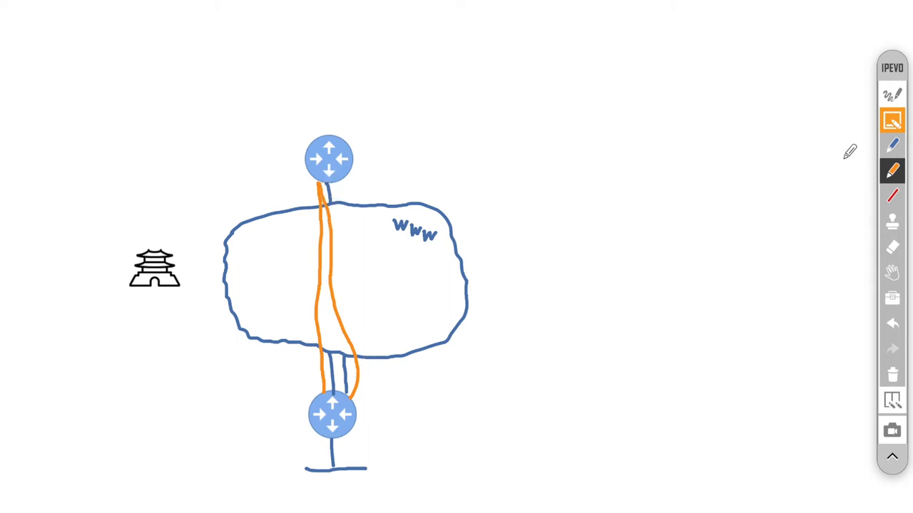
pyautogui.click(892, 145)
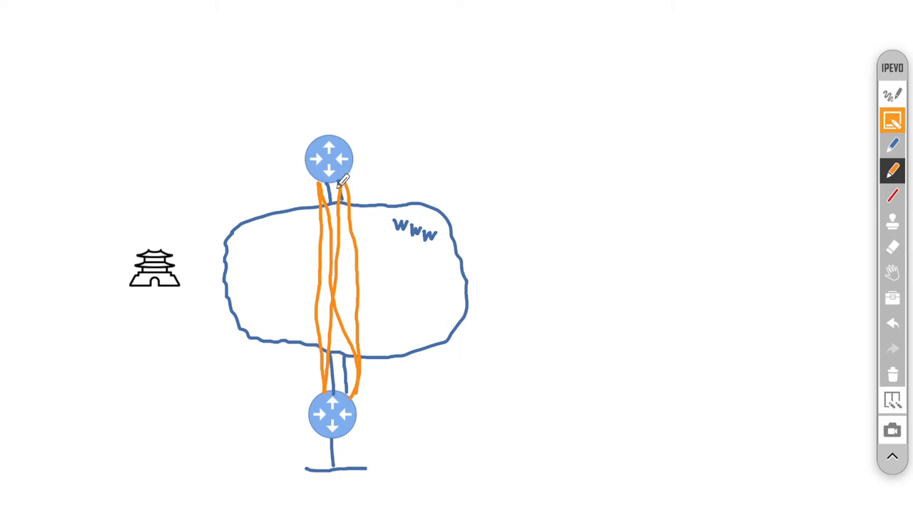
pyautogui.moveTo(350, 236)
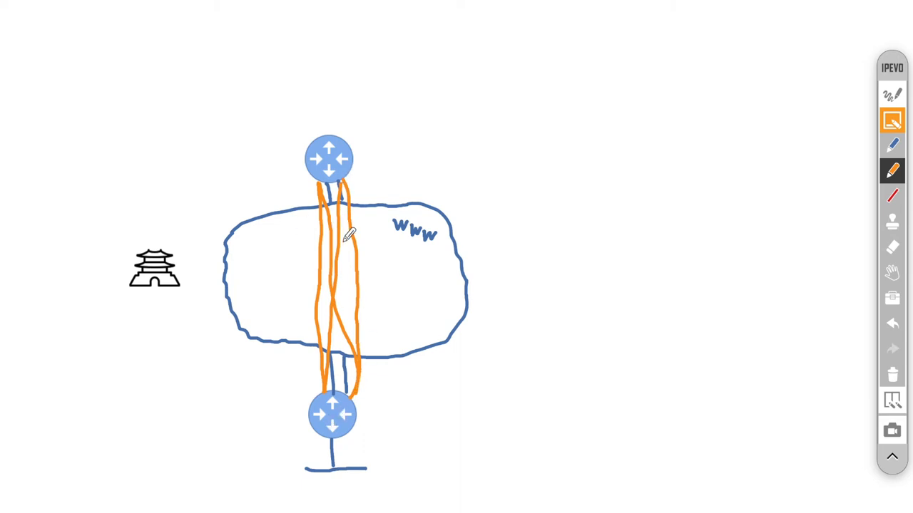
pyautogui.moveTo(400, 378)
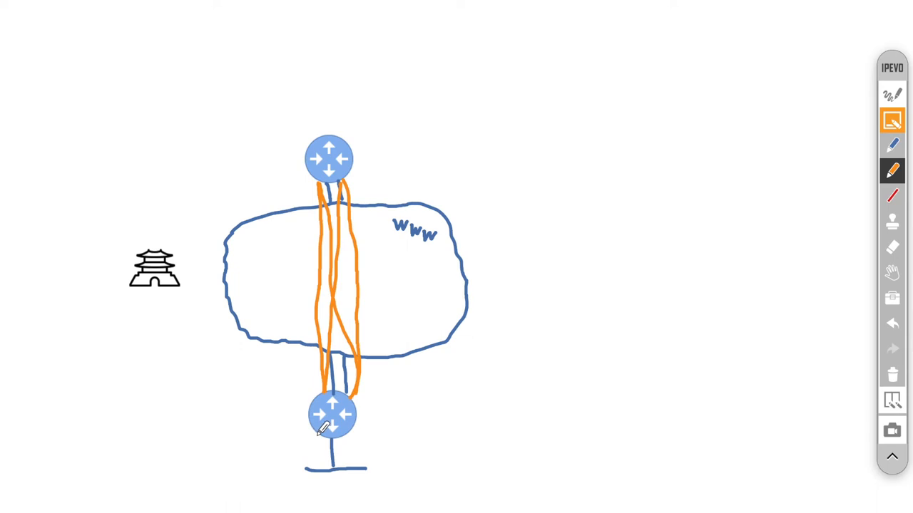
pyautogui.moveTo(502, 368)
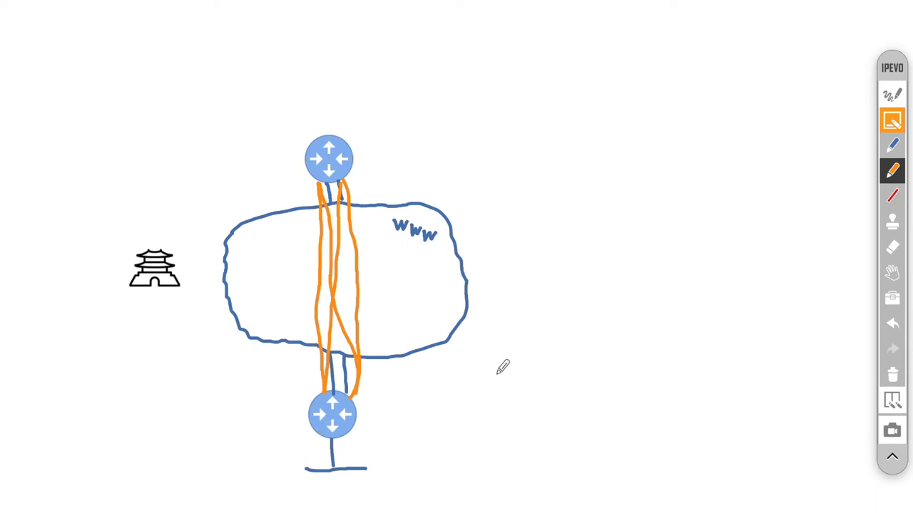
pyautogui.moveTo(465, 378)
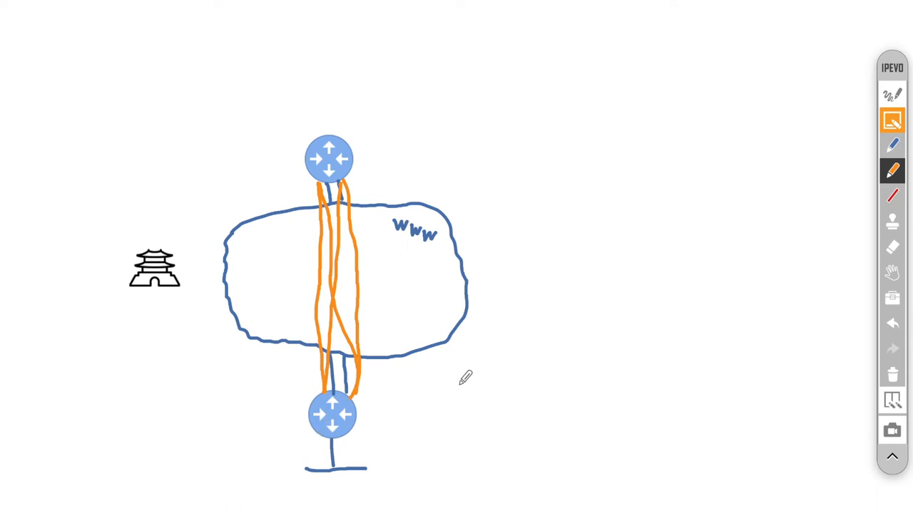
pyautogui.moveTo(456, 379)
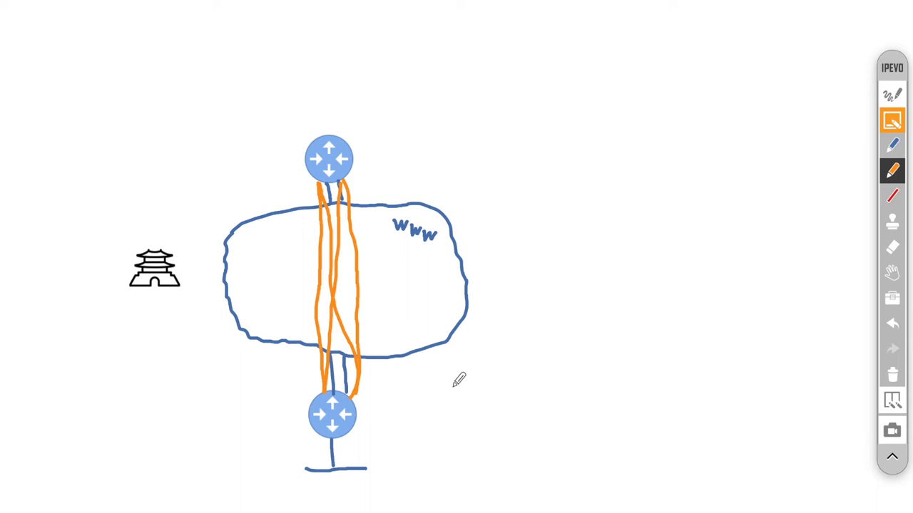
pyautogui.moveTo(200, 322)
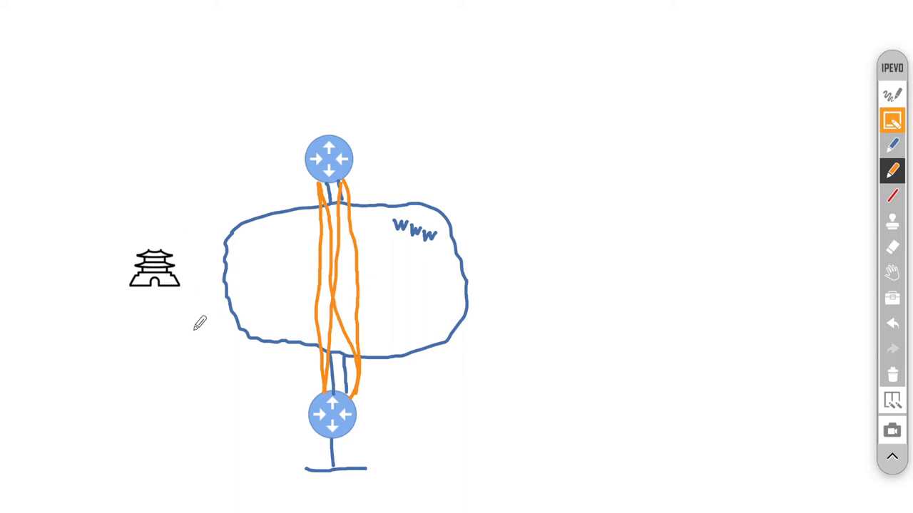
pyautogui.moveTo(274, 316)
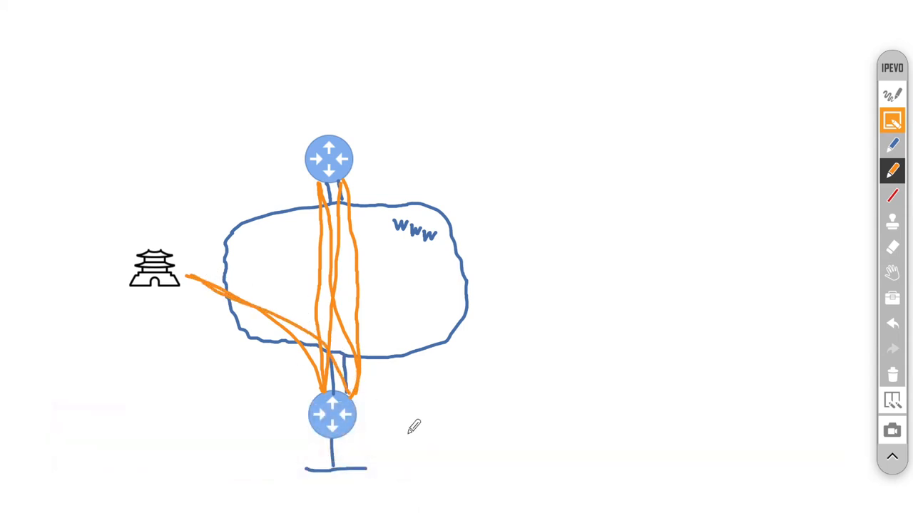
pyautogui.moveTo(433, 424)
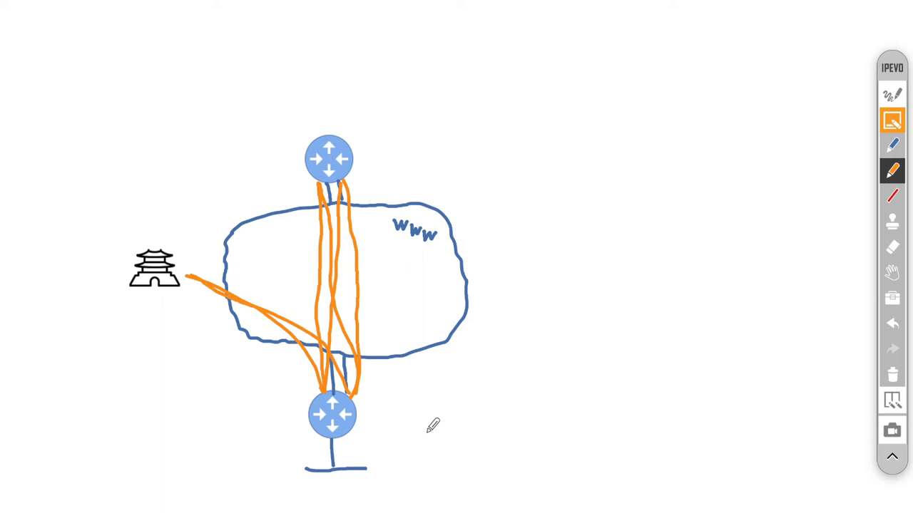
pyautogui.moveTo(434, 421)
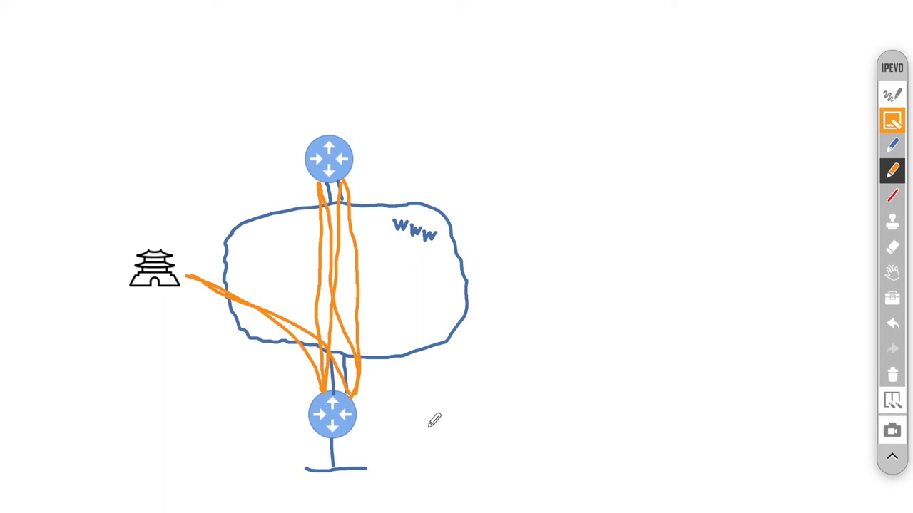
pyautogui.moveTo(374, 490)
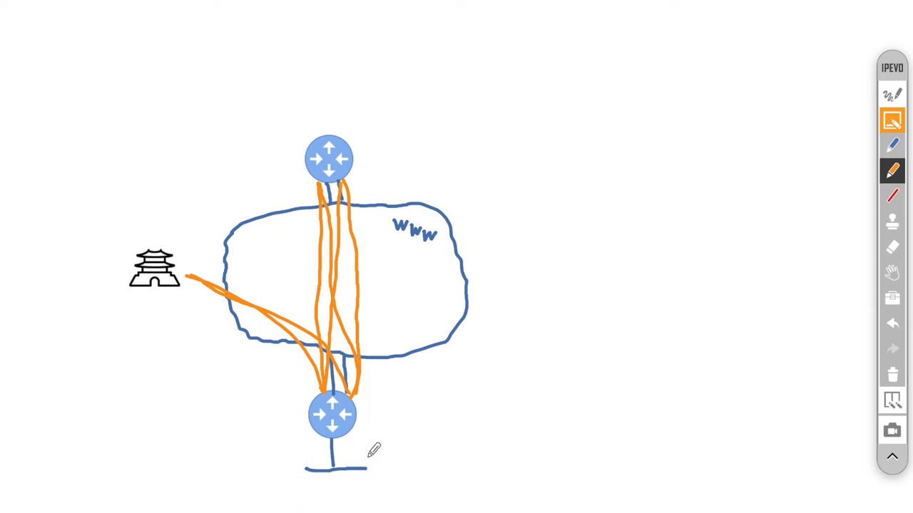
pyautogui.moveTo(405, 146)
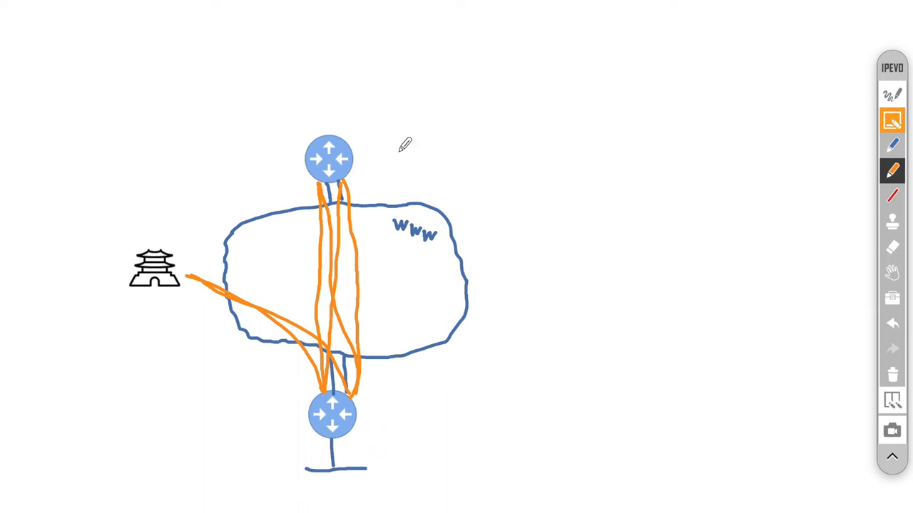
pyautogui.moveTo(410, 298)
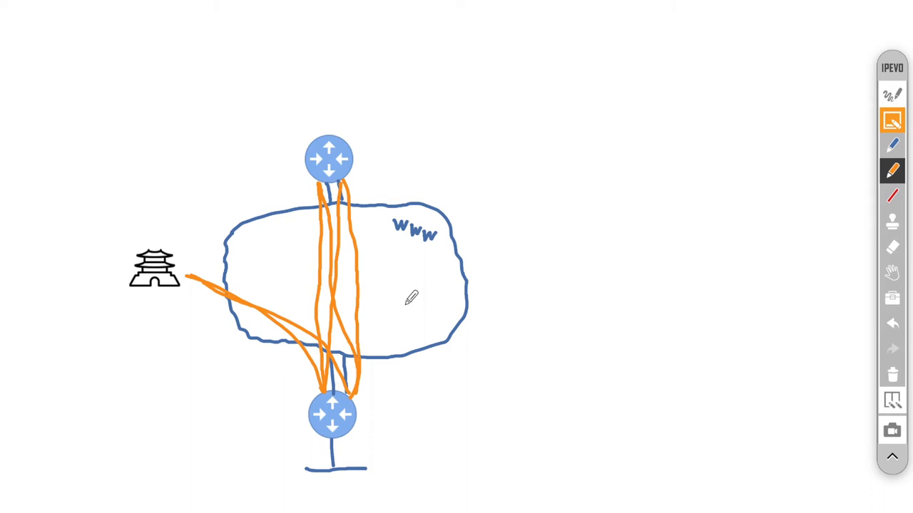
pyautogui.moveTo(374, 249)
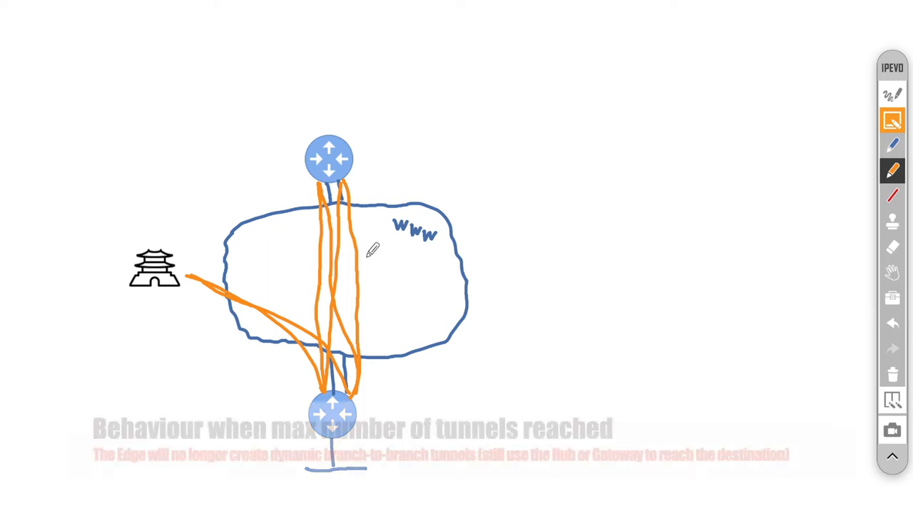
# - Draw two orange tunnels from the branch building and place another blue edge router
pyautogui.click(893, 222)
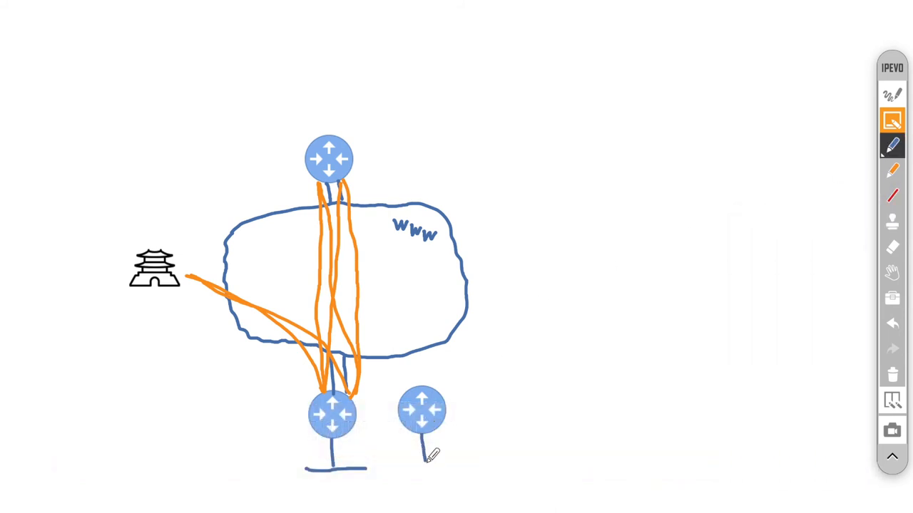
# - Draw the stem link under the second lower edge router
pyautogui.moveTo(402, 465); pyautogui.dragTo(459, 464)
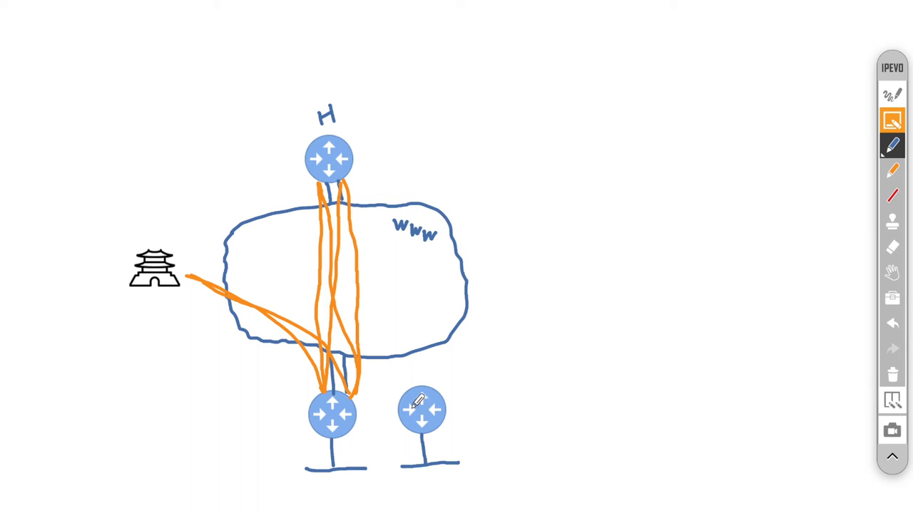
pyautogui.moveTo(291, 193)
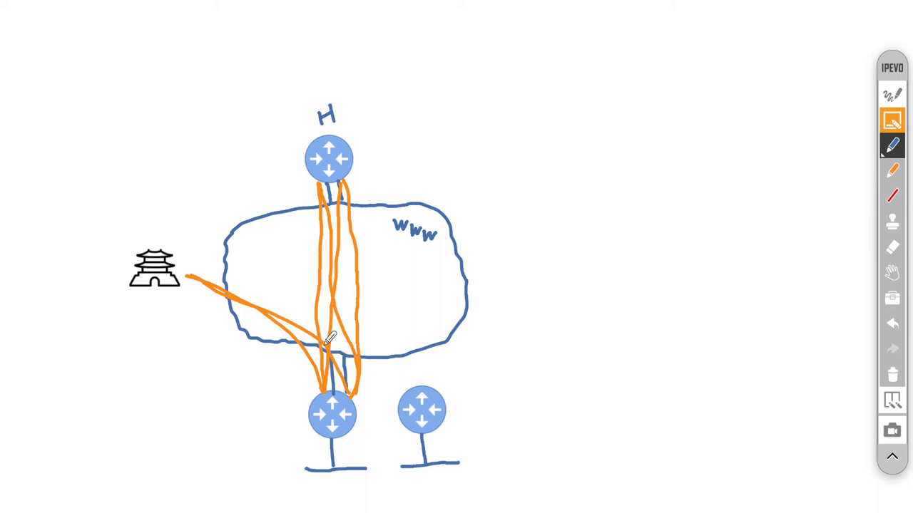
pyautogui.moveTo(330, 134)
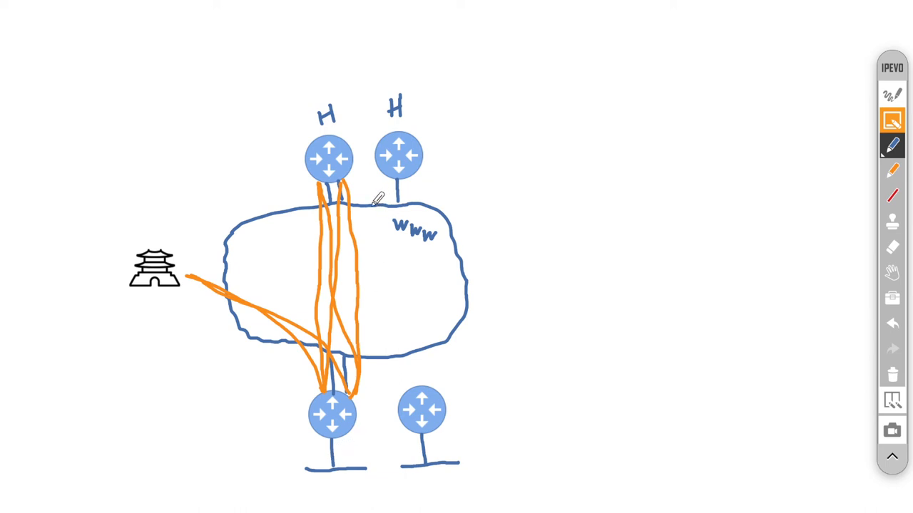
pyautogui.moveTo(341, 355)
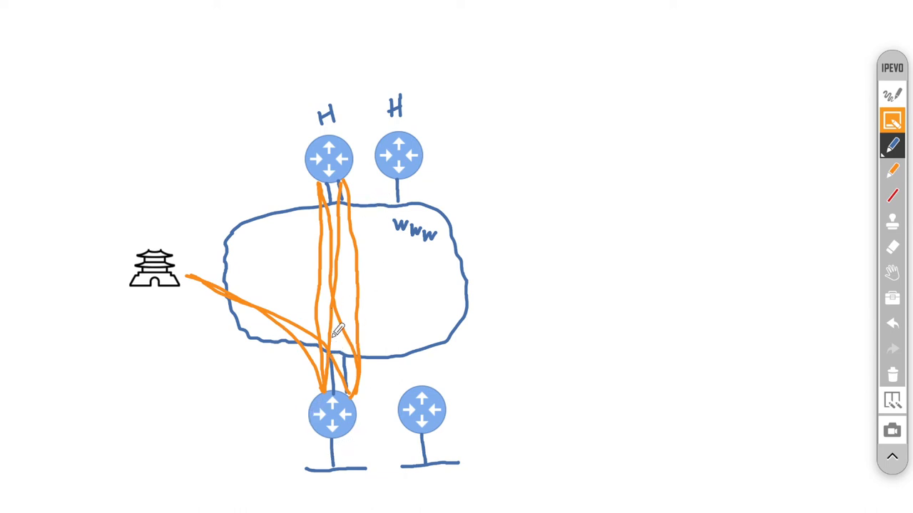
pyautogui.moveTo(448, 57)
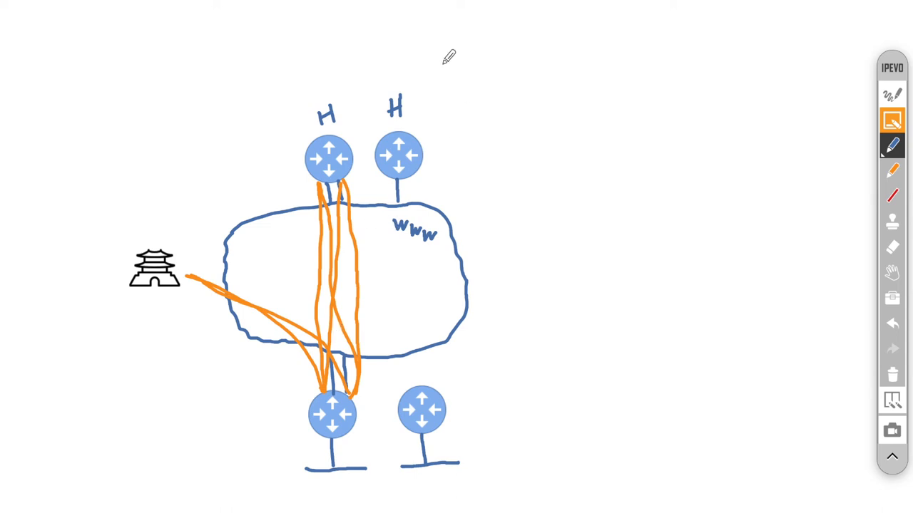
pyautogui.moveTo(402, 192)
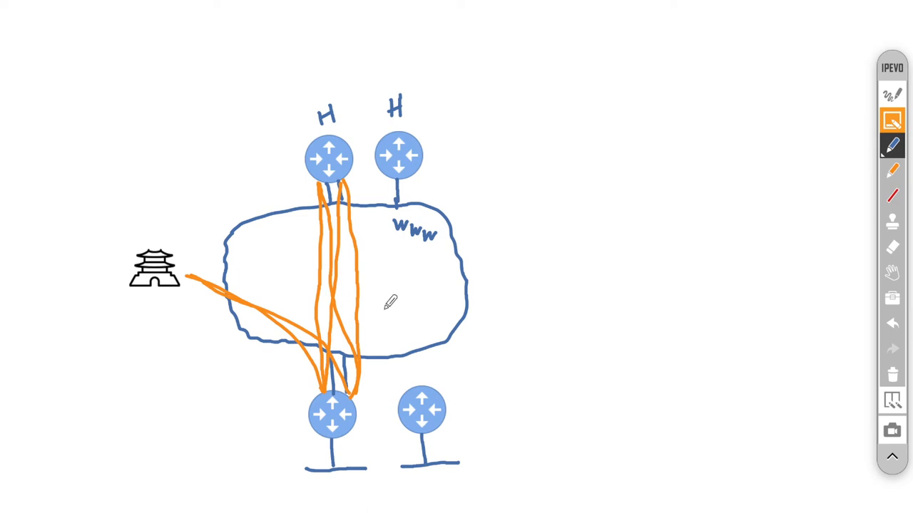
pyautogui.moveTo(272, 373)
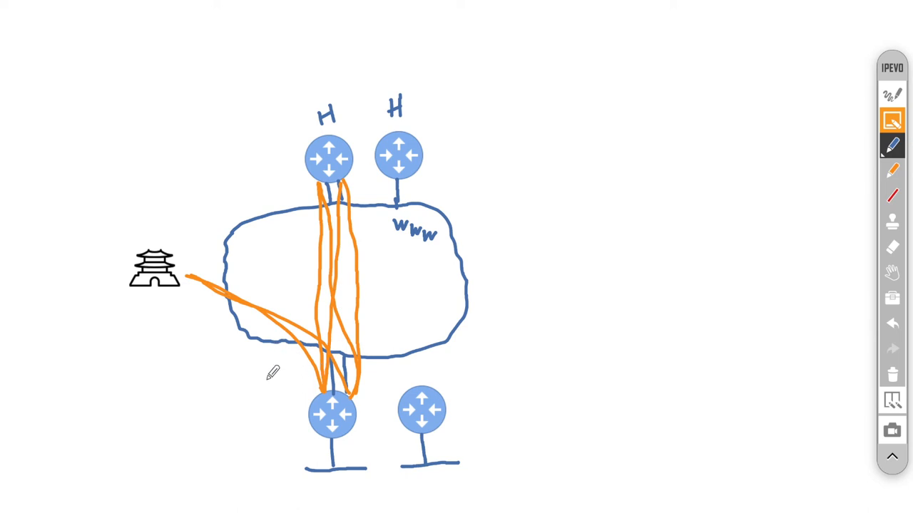
pyautogui.moveTo(425, 218)
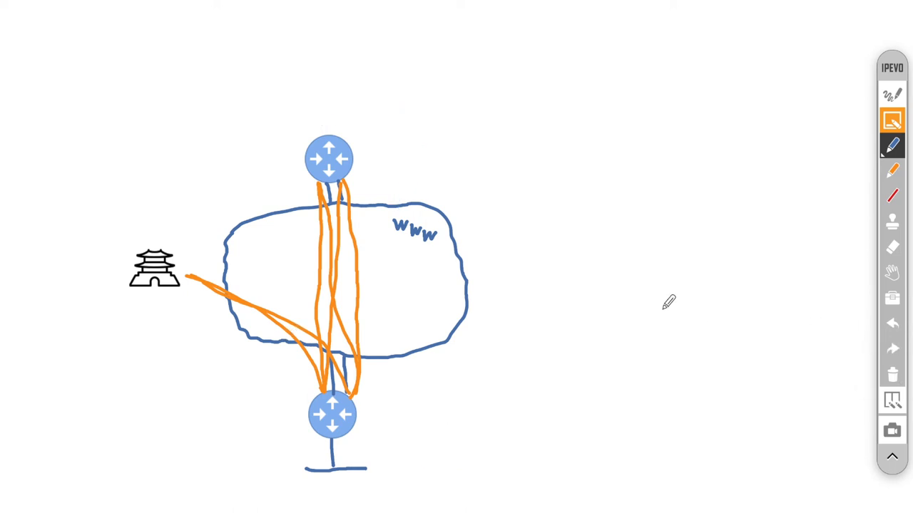
pyautogui.moveTo(501, 205)
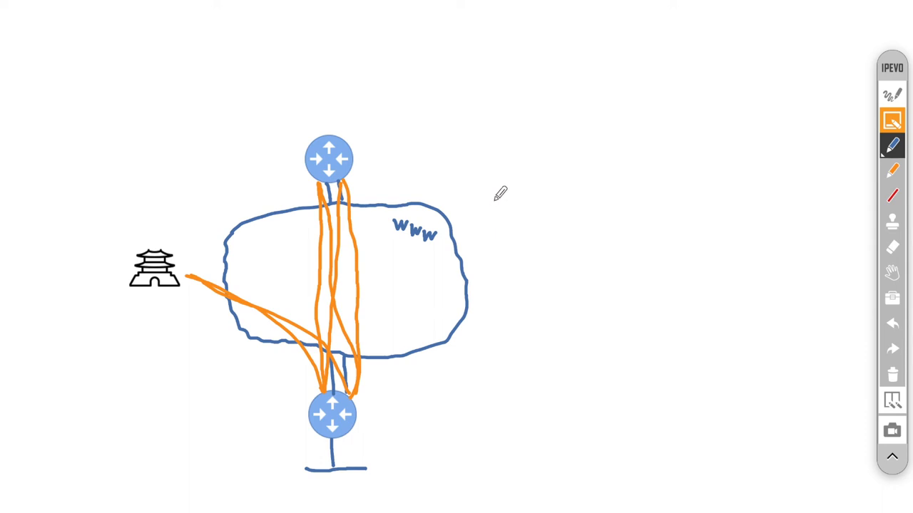
# - Draw a tall cloud labelled 'MPLS #1' and link the bottom edge router to it
pyautogui.moveTo(488, 200); pyautogui.dragTo(581, 313)
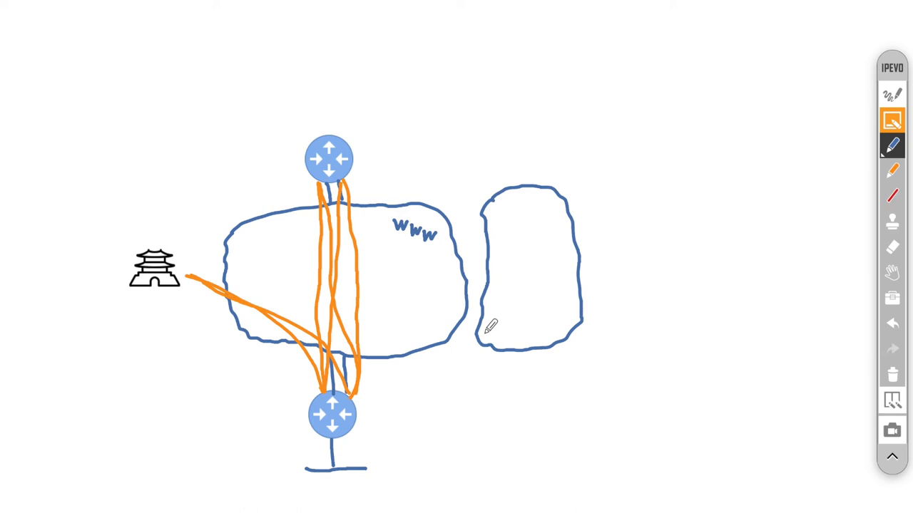
pyautogui.write('MP')
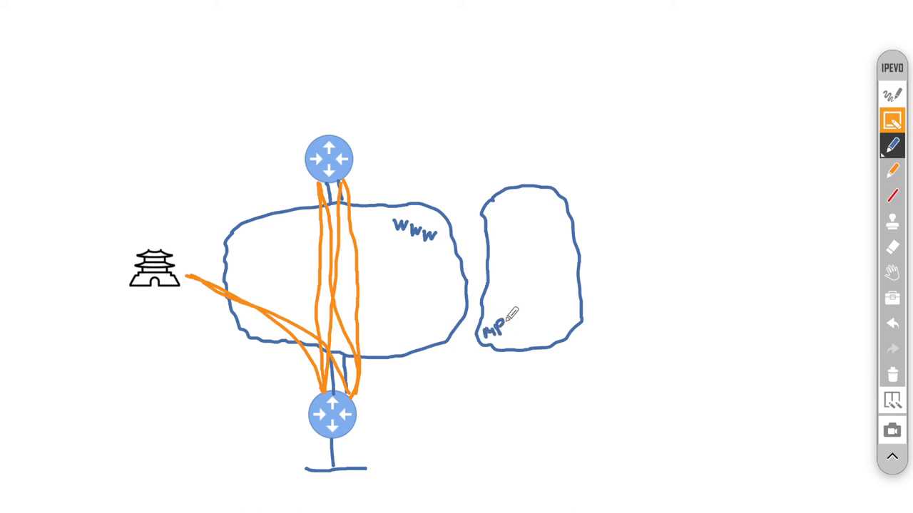
pyautogui.write('LS')
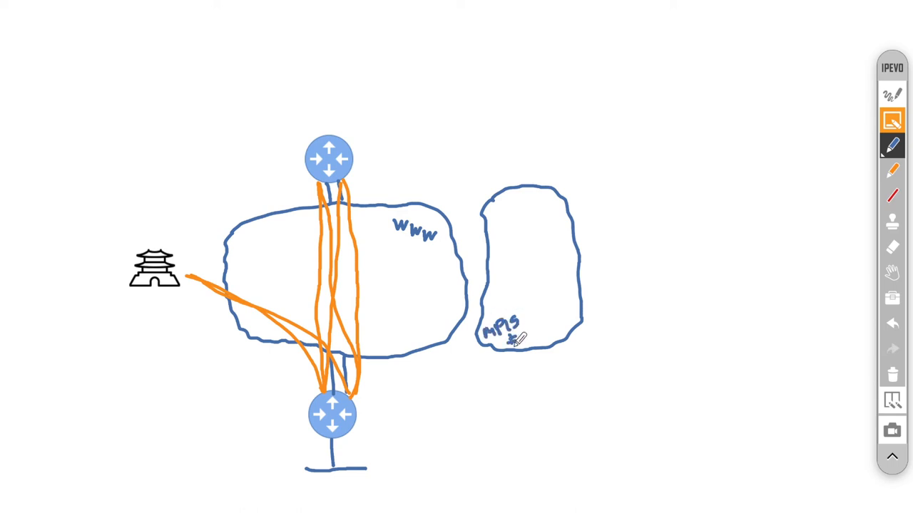
pyautogui.write('#1')
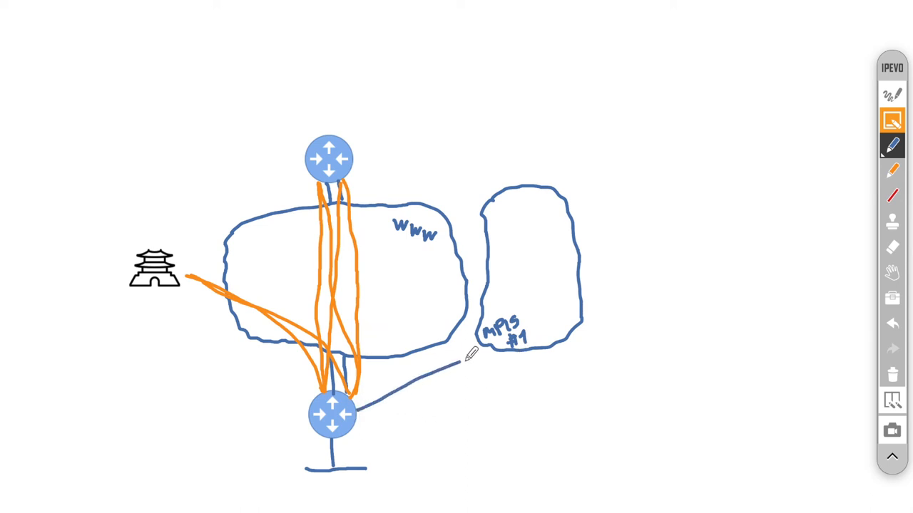
pyautogui.moveTo(353, 166); pyautogui.dragTo(411, 172)
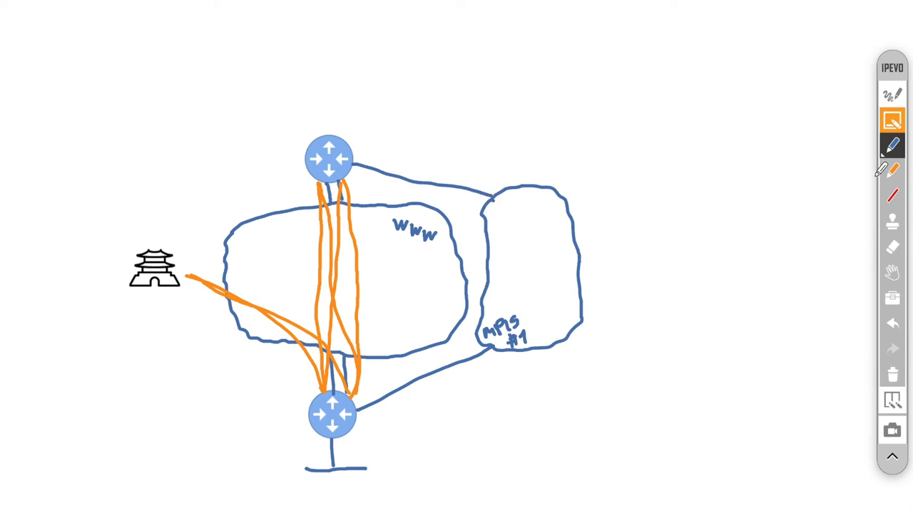
# - Draw an orange tunnel through MPLS #1 between both edges and write tunnel counts 2, 4, 1
pyautogui.click(891, 170)
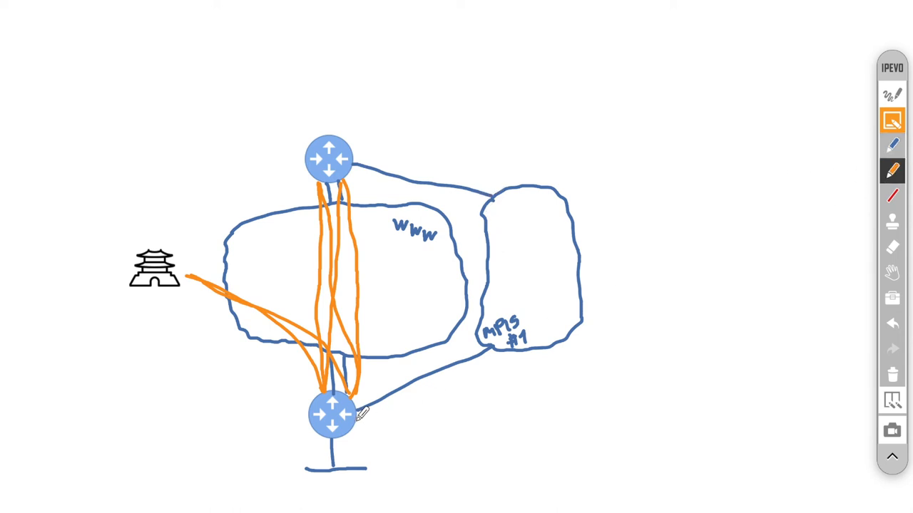
pyautogui.moveTo(356, 414); pyautogui.dragTo(488, 363)
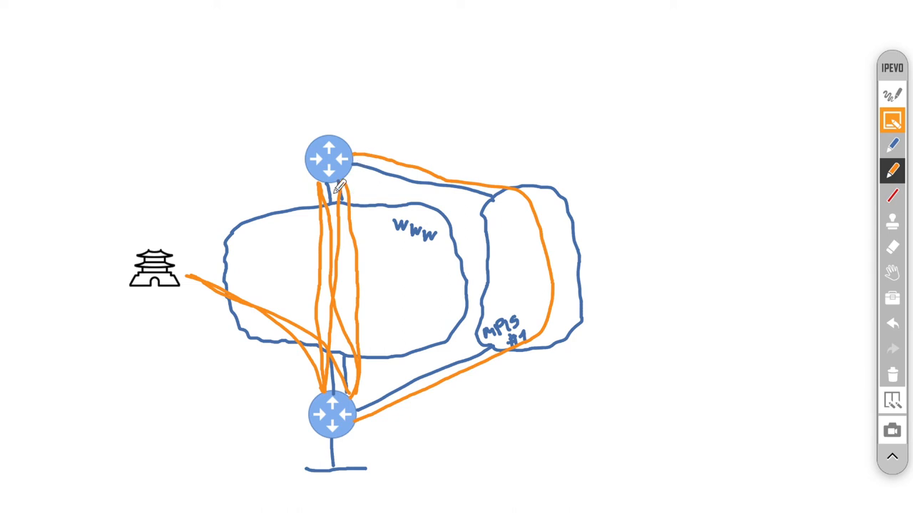
pyautogui.moveTo(349, 114)
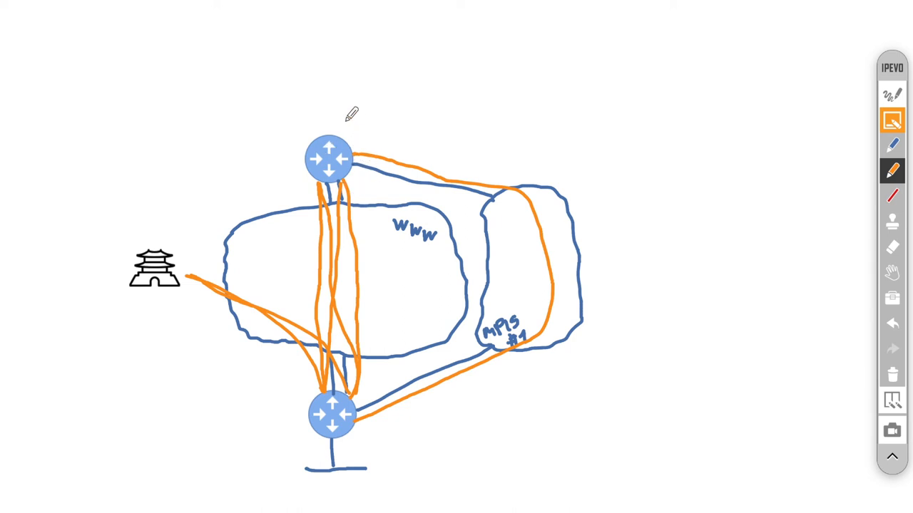
pyautogui.moveTo(359, 146)
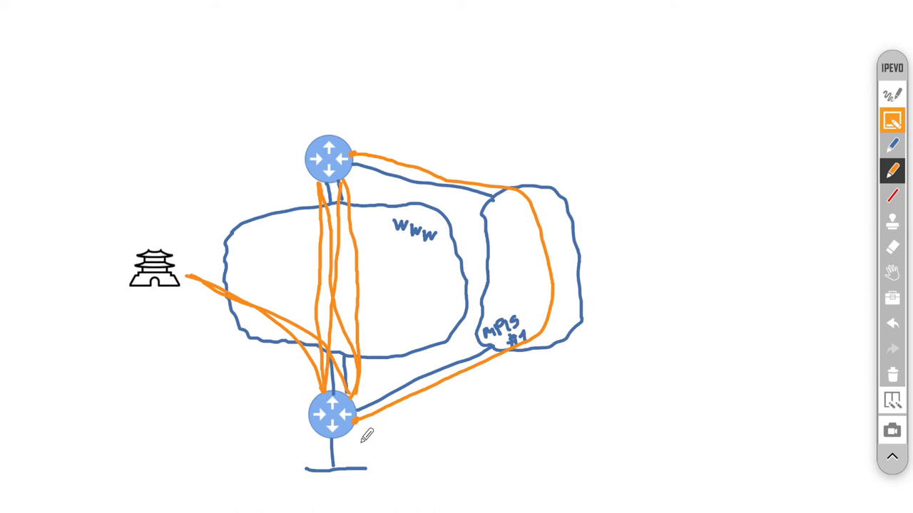
pyautogui.moveTo(376, 253)
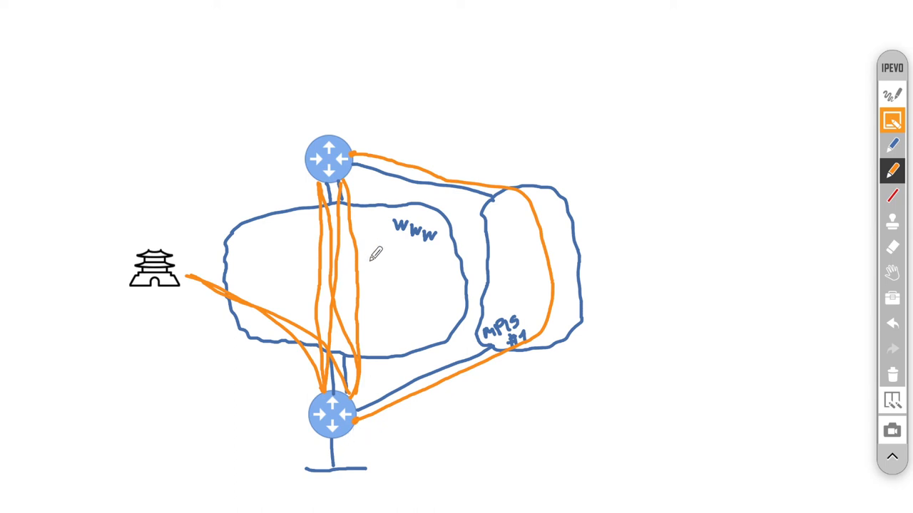
pyautogui.moveTo(374, 257); pyautogui.dragTo(384, 285)
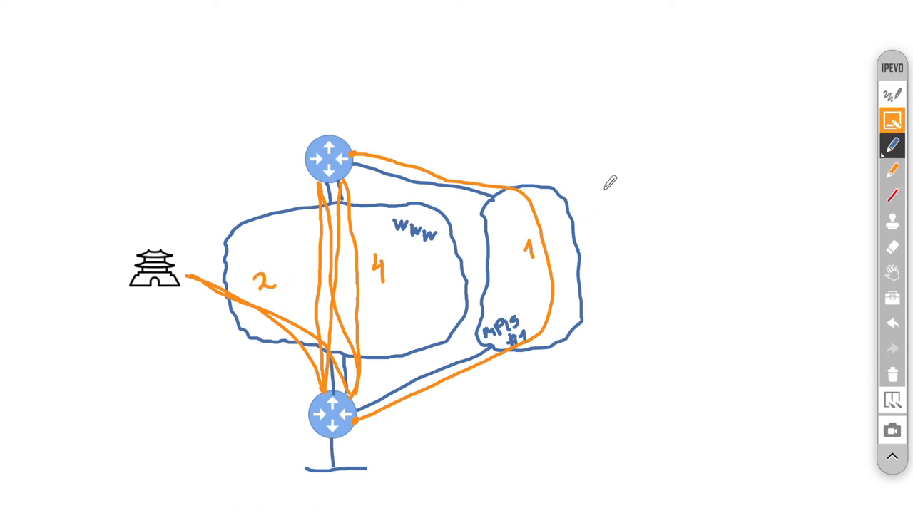
# - Draw the MPLS #2 cloud on the far right and begin an orange tunnel into it from the top edge
pyautogui.moveTo(599, 188); pyautogui.dragTo(688, 342)
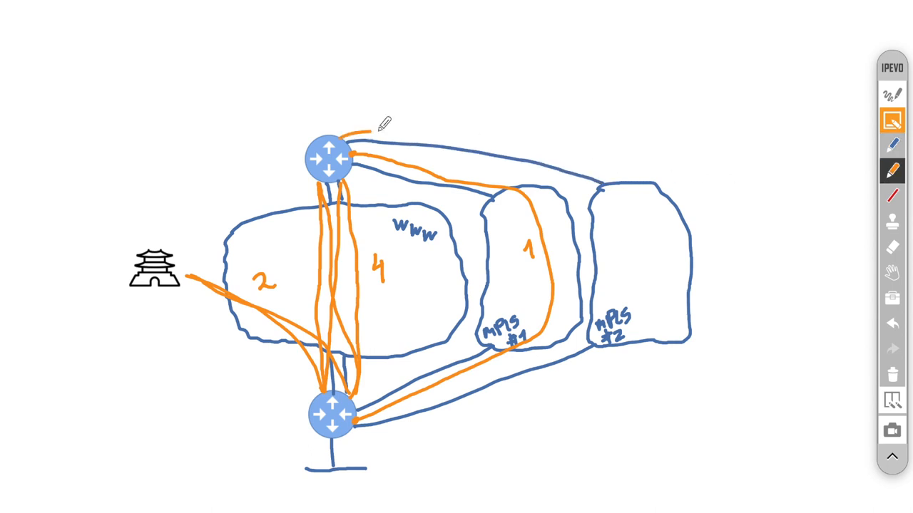
pyautogui.moveTo(378, 131); pyautogui.dragTo(659, 248)
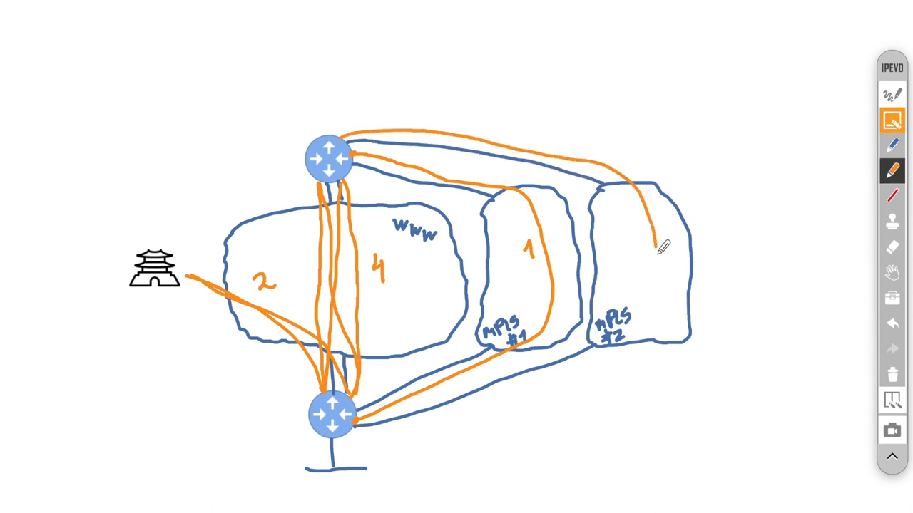
# - Extend the orange tunnel through MPLS #2 down to the bottom edge router
pyautogui.moveTo(656, 245); pyautogui.dragTo(428, 413)
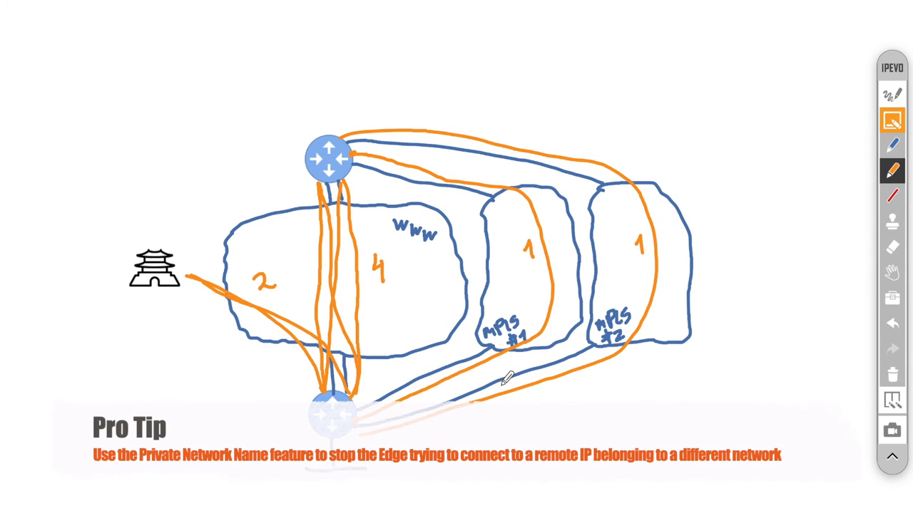
pyautogui.moveTo(515, 279)
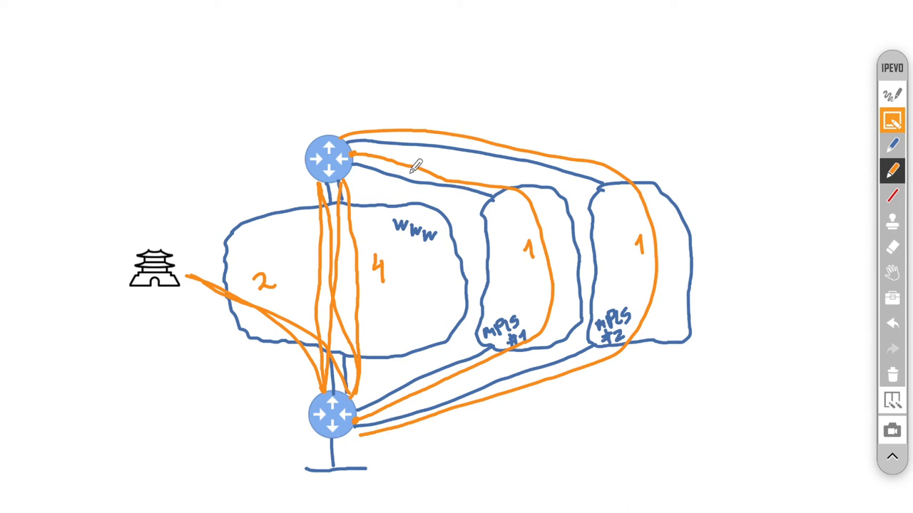
pyautogui.moveTo(605, 305)
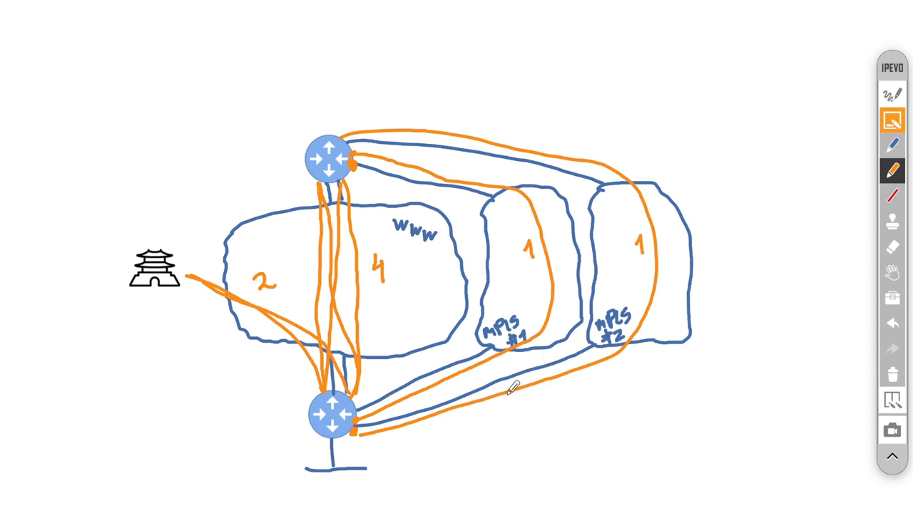
pyautogui.moveTo(526, 421)
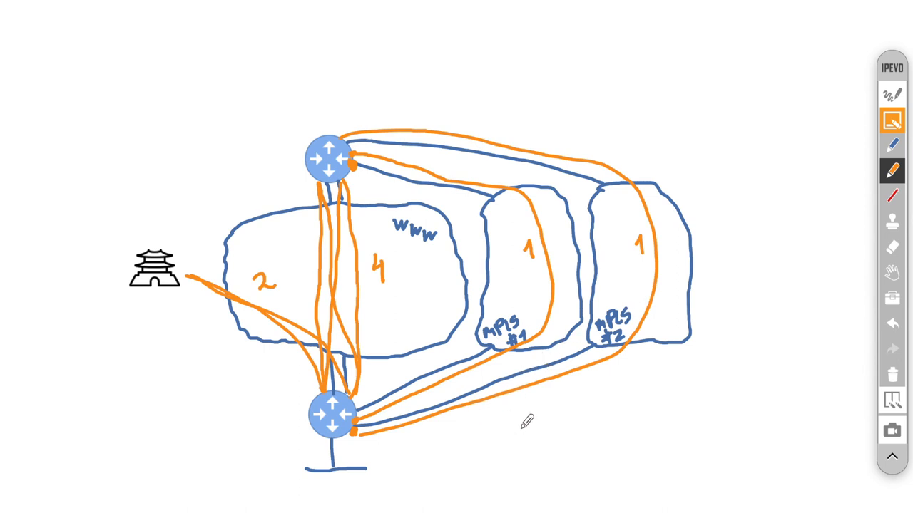
pyautogui.moveTo(521, 425)
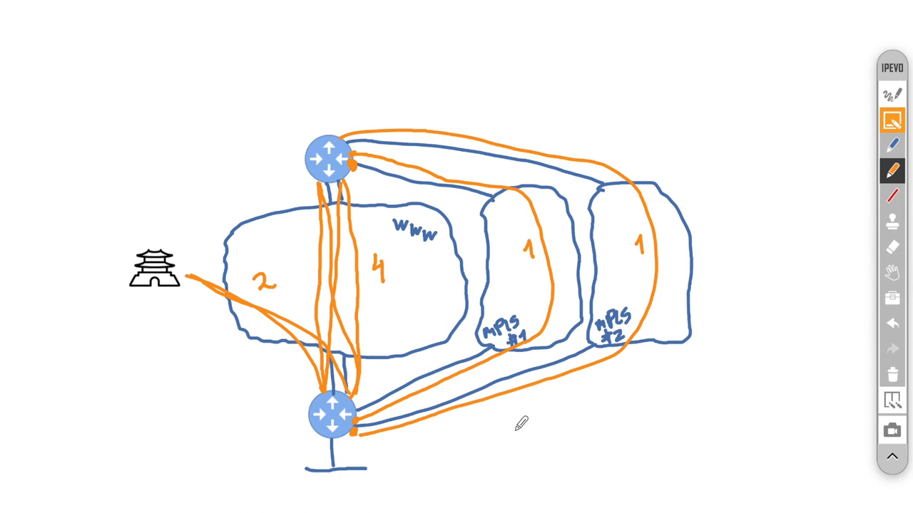